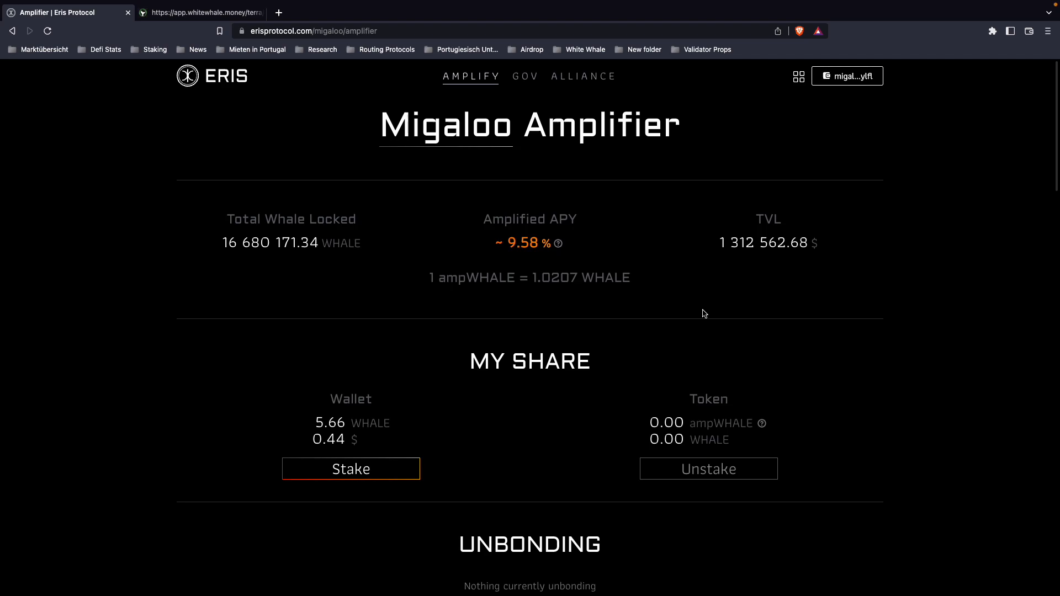
pyautogui.moveTo(788, 275)
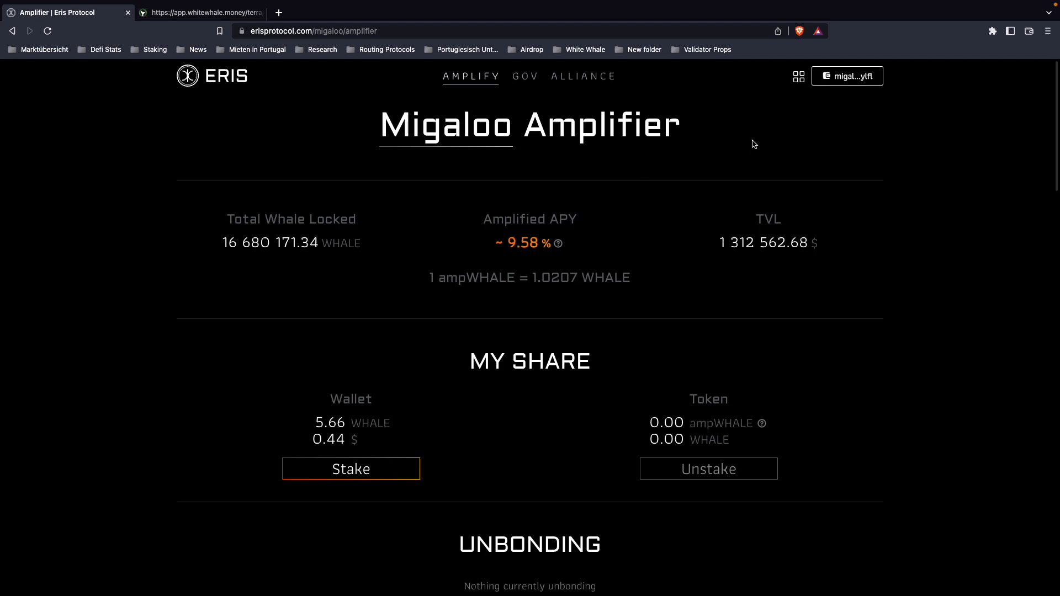
pyautogui.moveTo(920, 145)
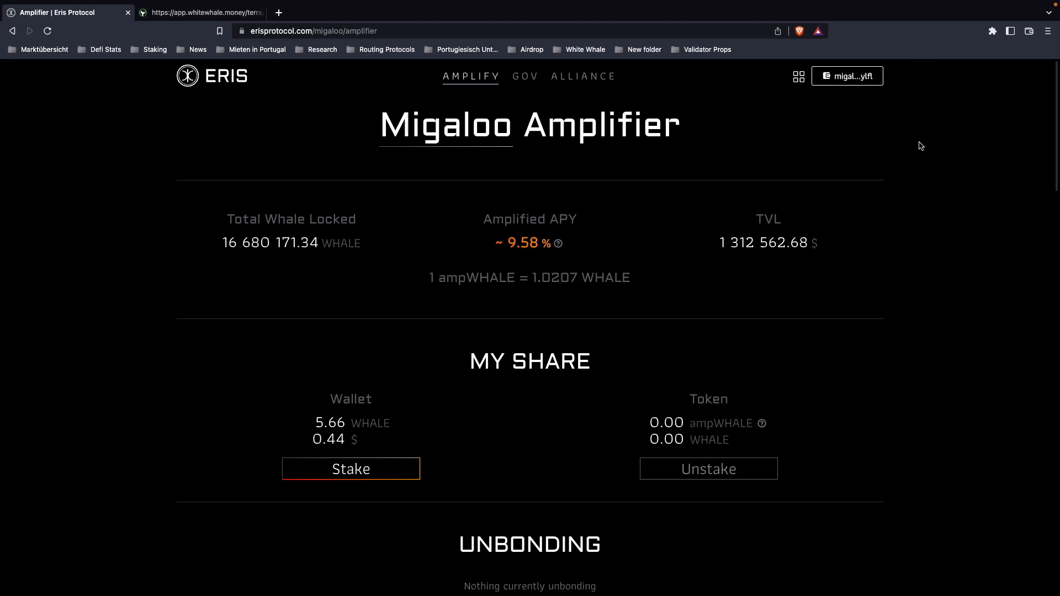
pyautogui.moveTo(917, 113)
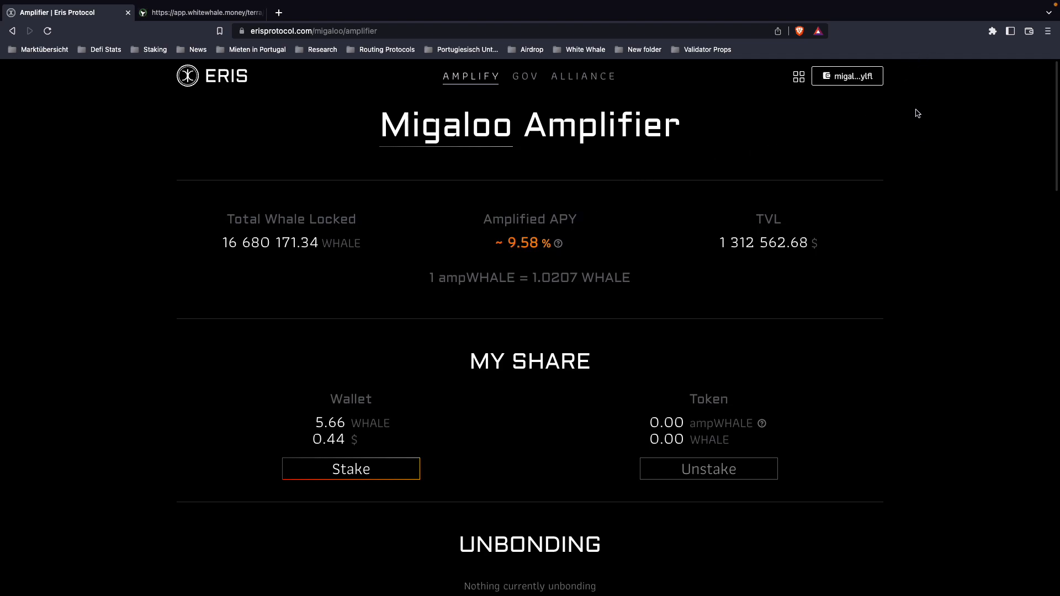
# Step: Stake 1 WHALE on Eris Protocol and approve the transaction in the wallet
pyautogui.click(991, 30)
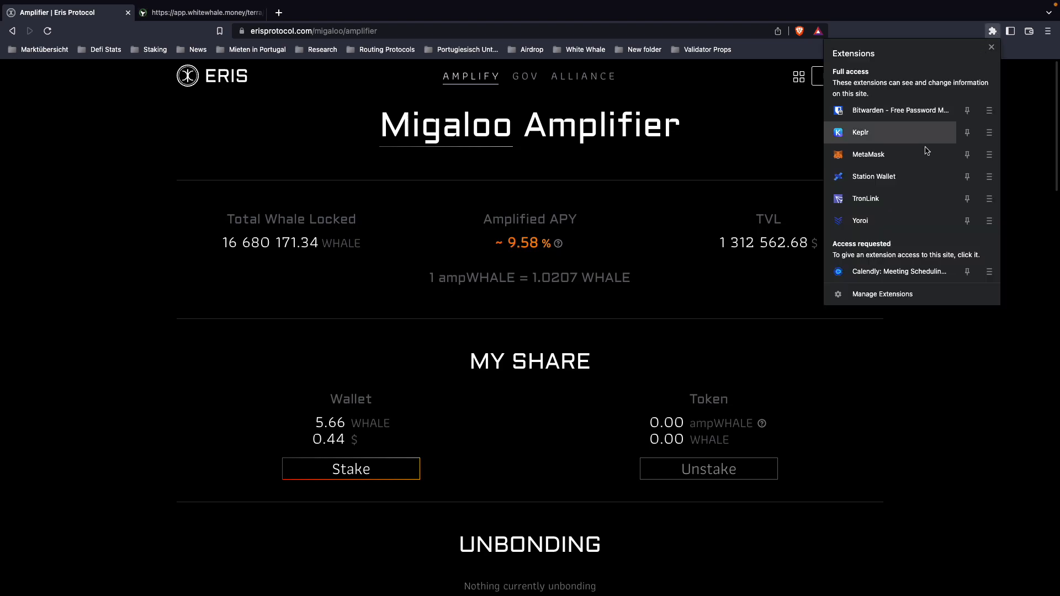
pyautogui.moveTo(905, 180)
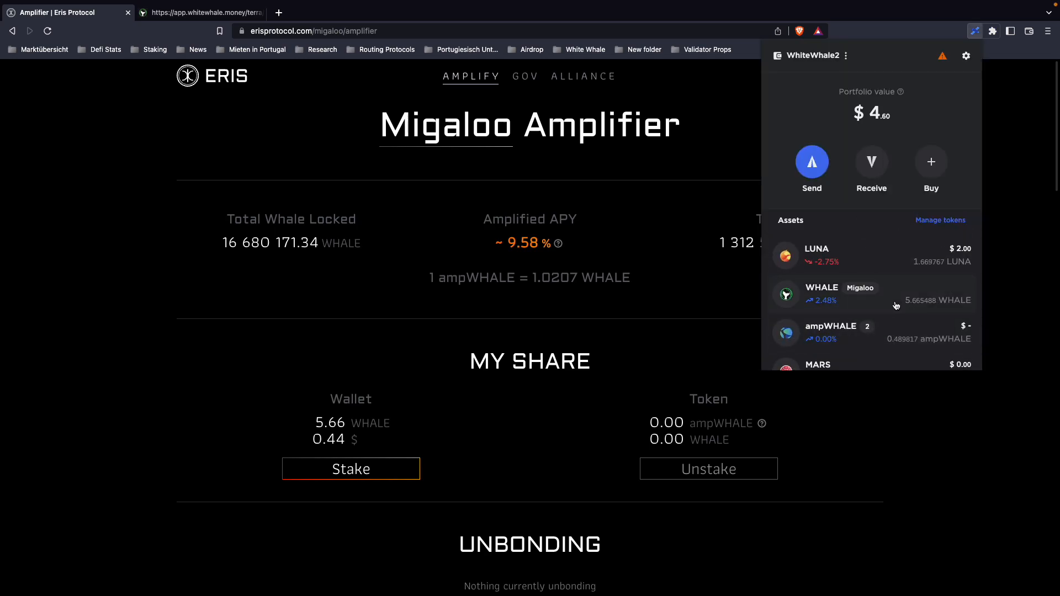
pyautogui.moveTo(926, 297)
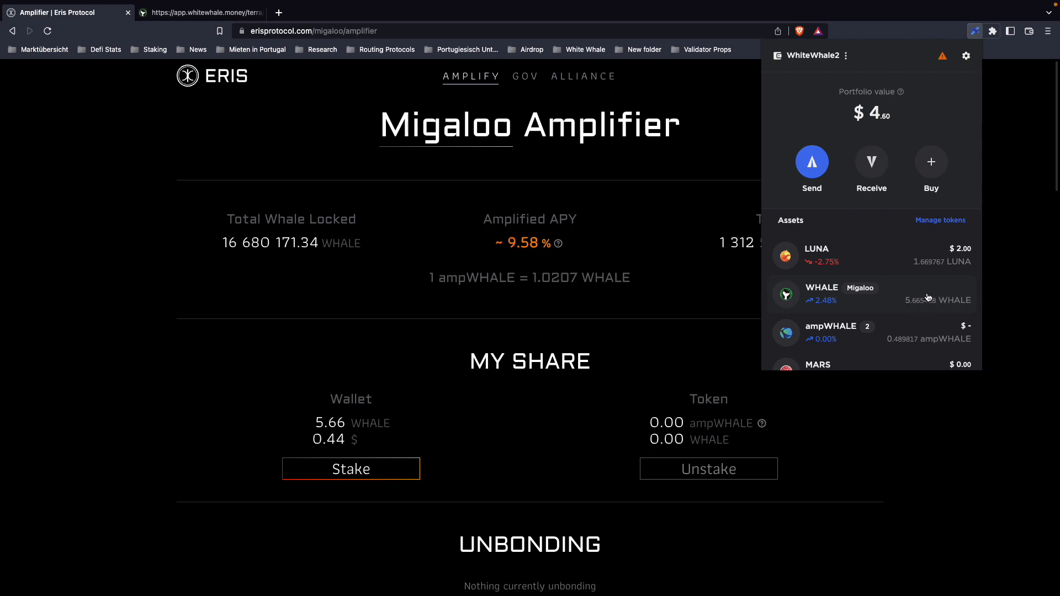
pyautogui.moveTo(922, 301)
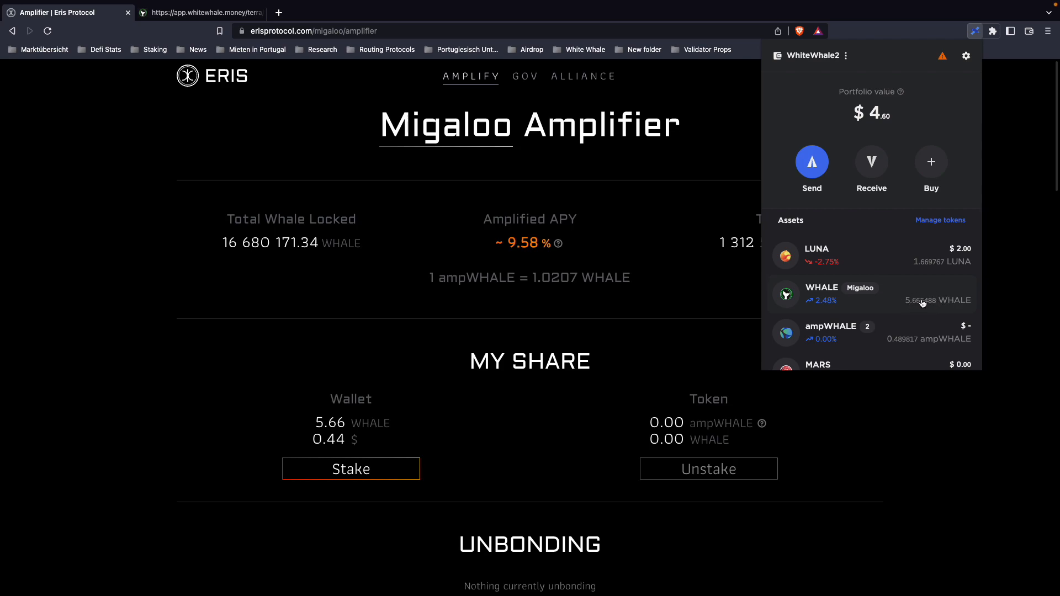
pyautogui.moveTo(919, 300)
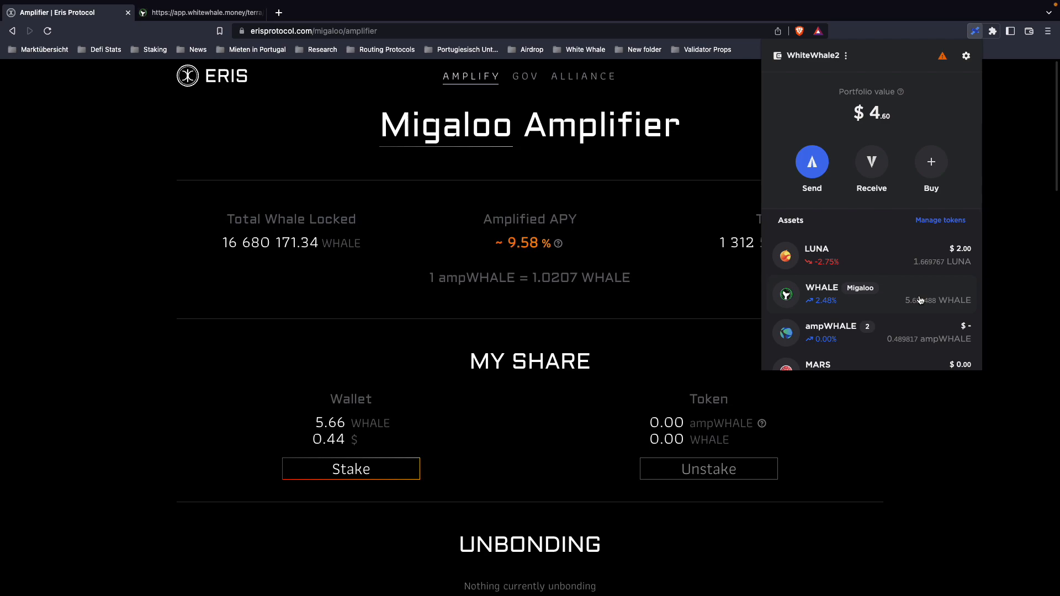
pyautogui.moveTo(854, 289)
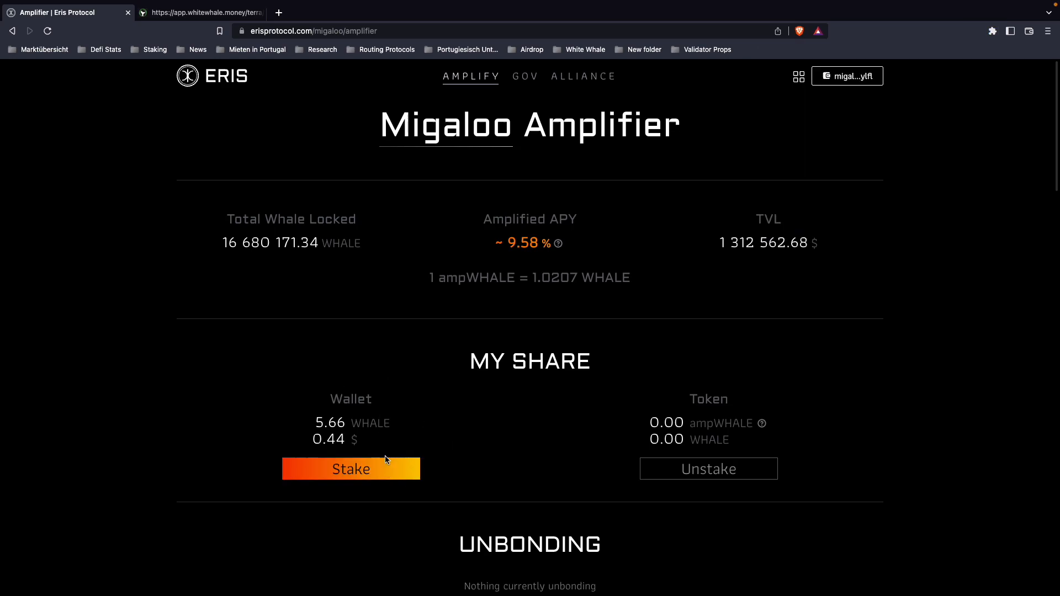
pyautogui.click(351, 468)
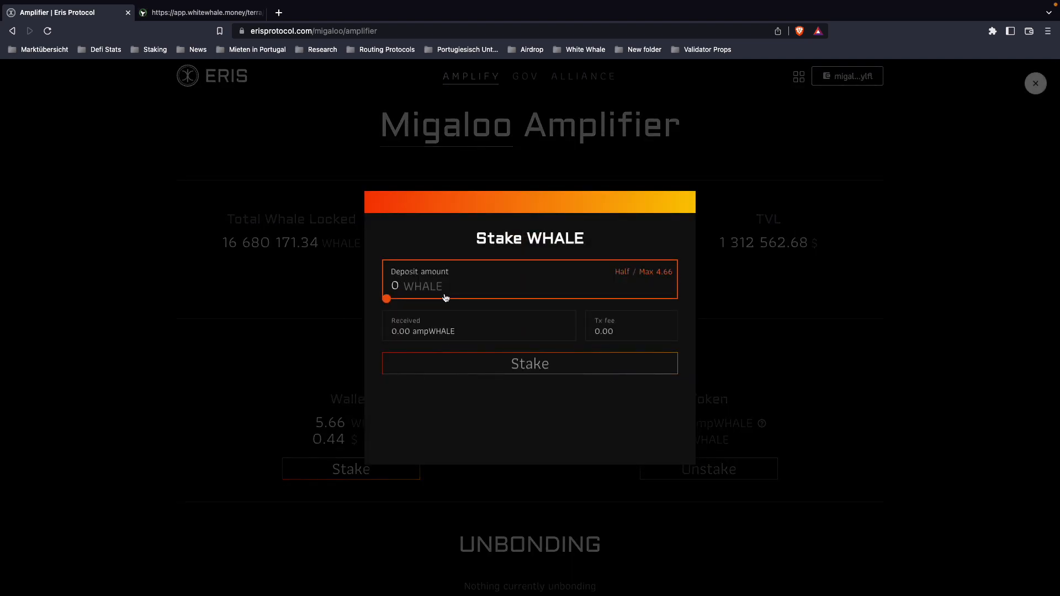
pyautogui.write('1')
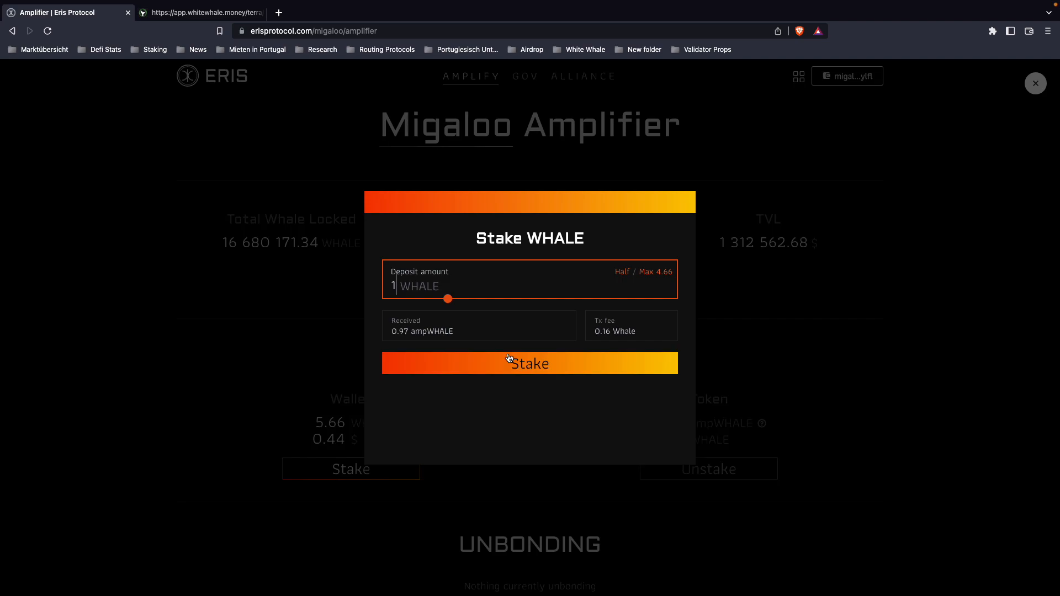
pyautogui.click(529, 364)
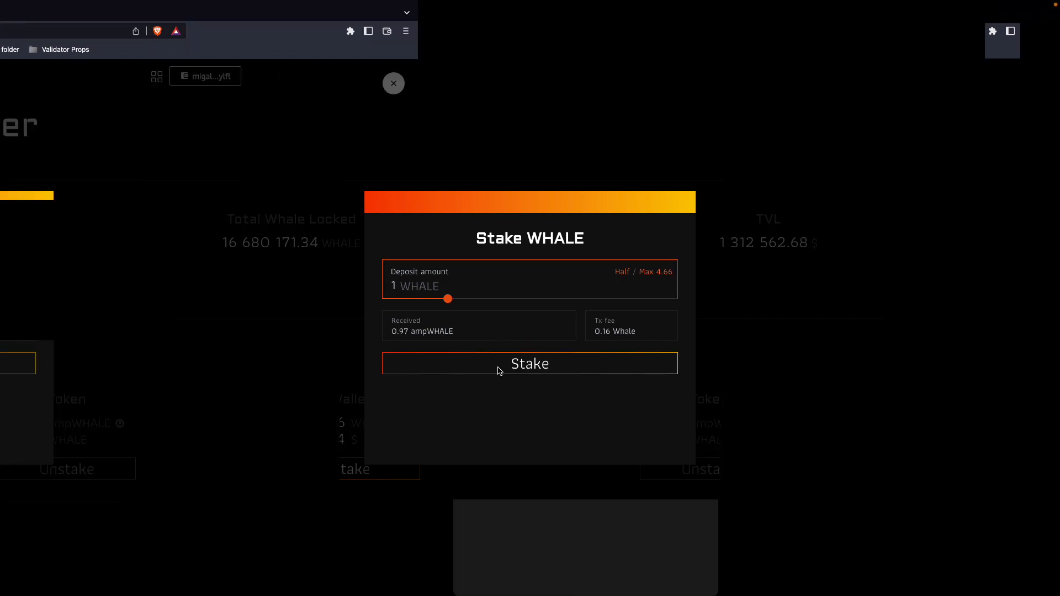
pyautogui.click(529, 363)
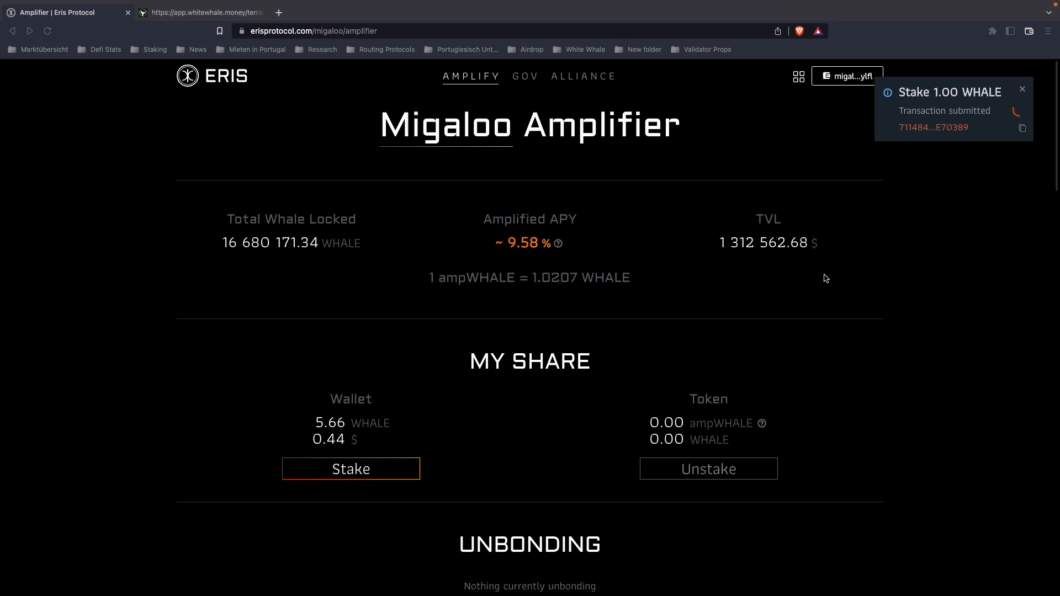
pyautogui.moveTo(831, 255)
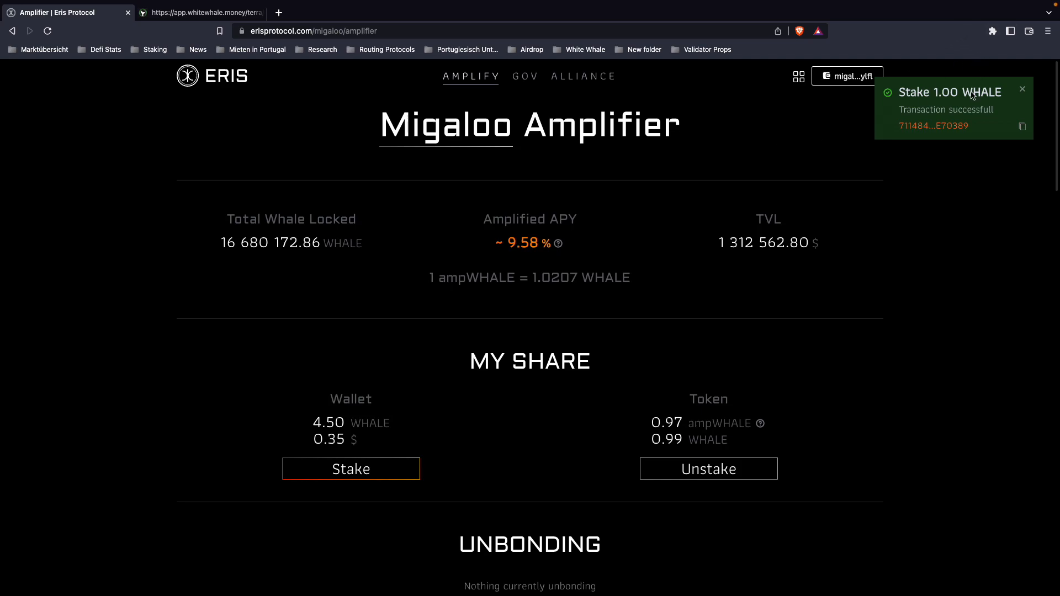
pyautogui.moveTo(972, 95)
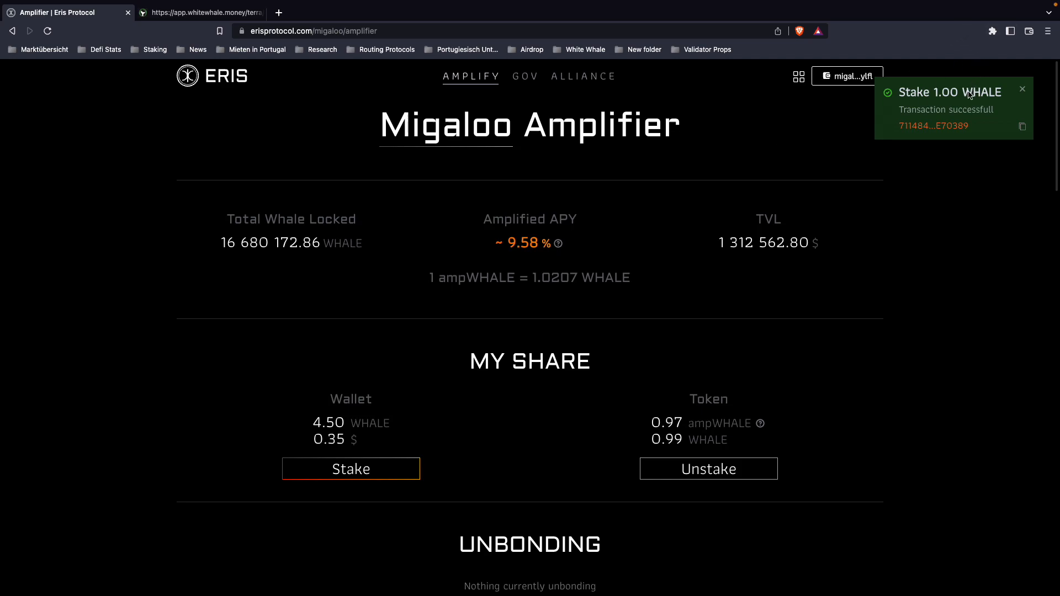
# Step: Check the ampWHALE balance per chain in Station Wallet: 0.979633 Migaloo, 0.489817 Terra
pyautogui.click(991, 31)
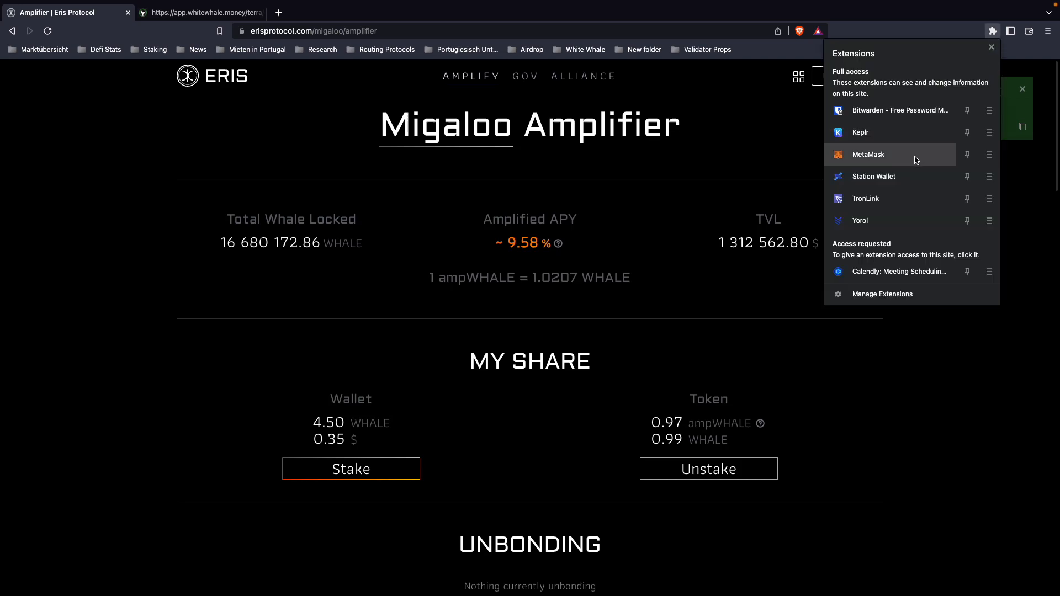
pyautogui.moveTo(901, 168)
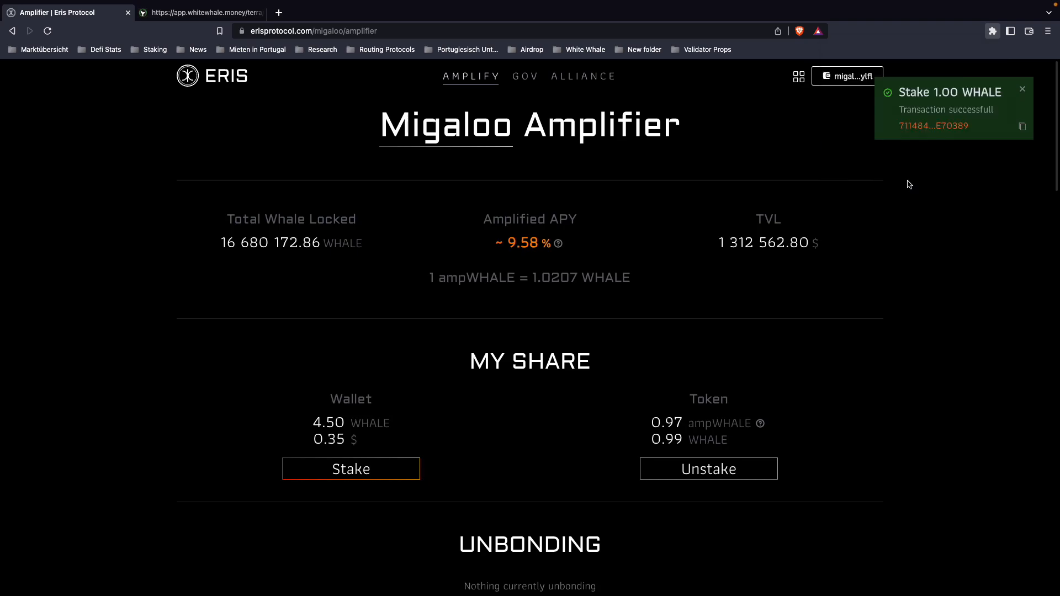
pyautogui.click(975, 31)
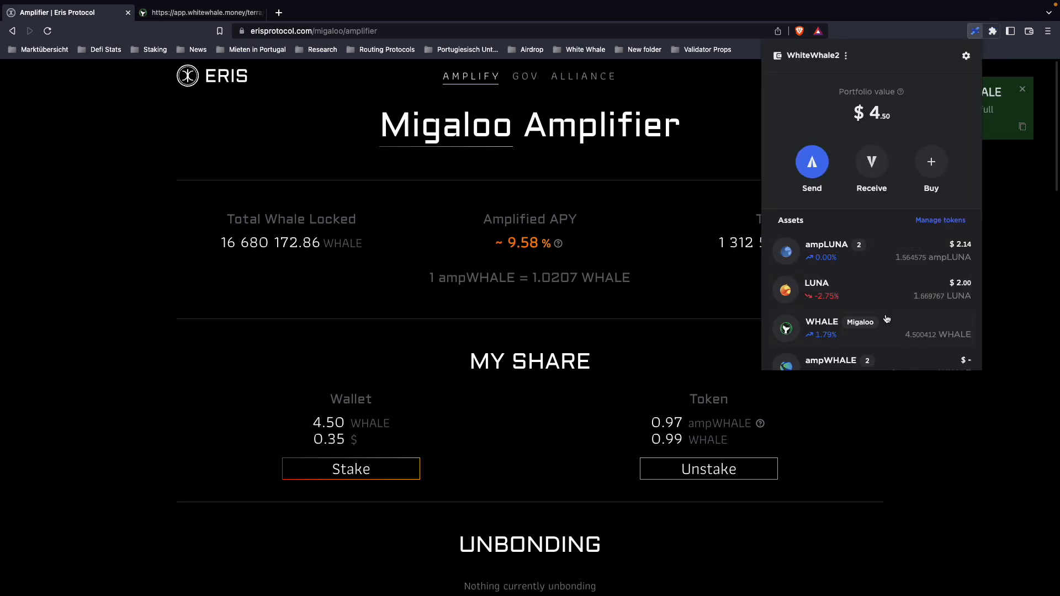
pyautogui.scroll(-3)
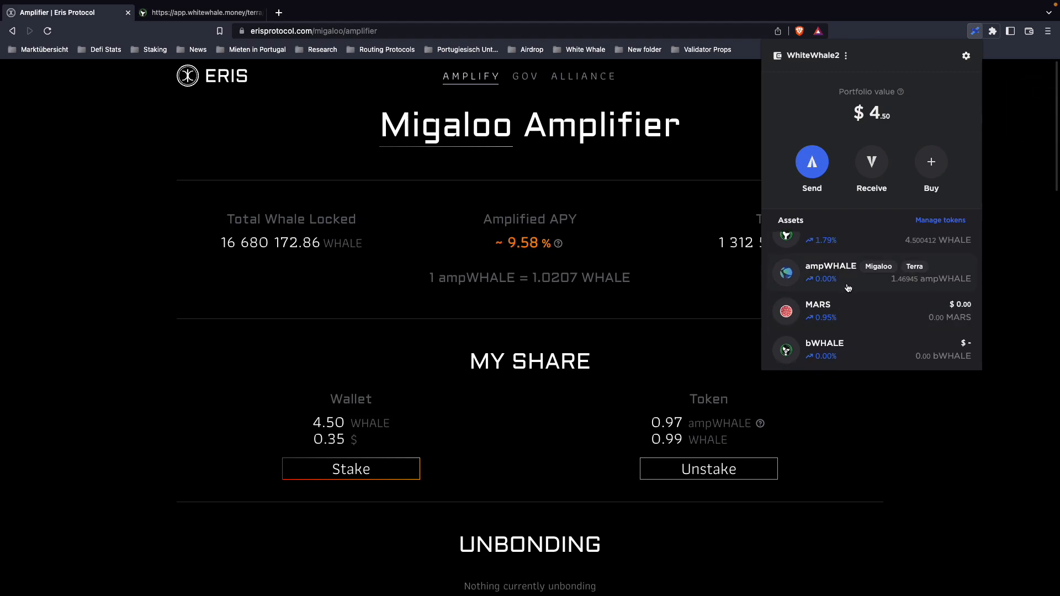
pyautogui.click(830, 270)
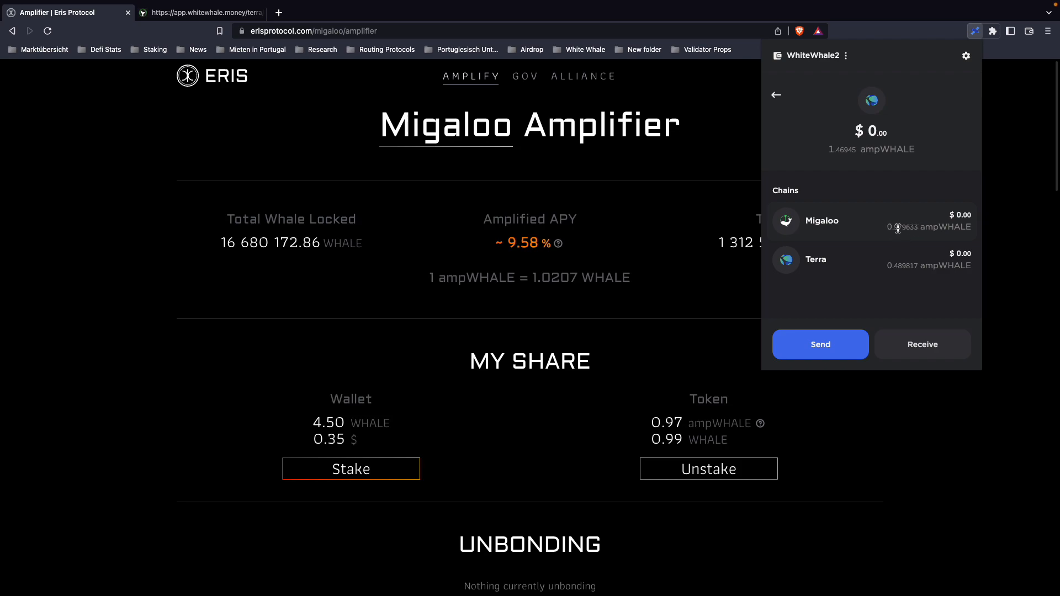
pyautogui.moveTo(897, 227)
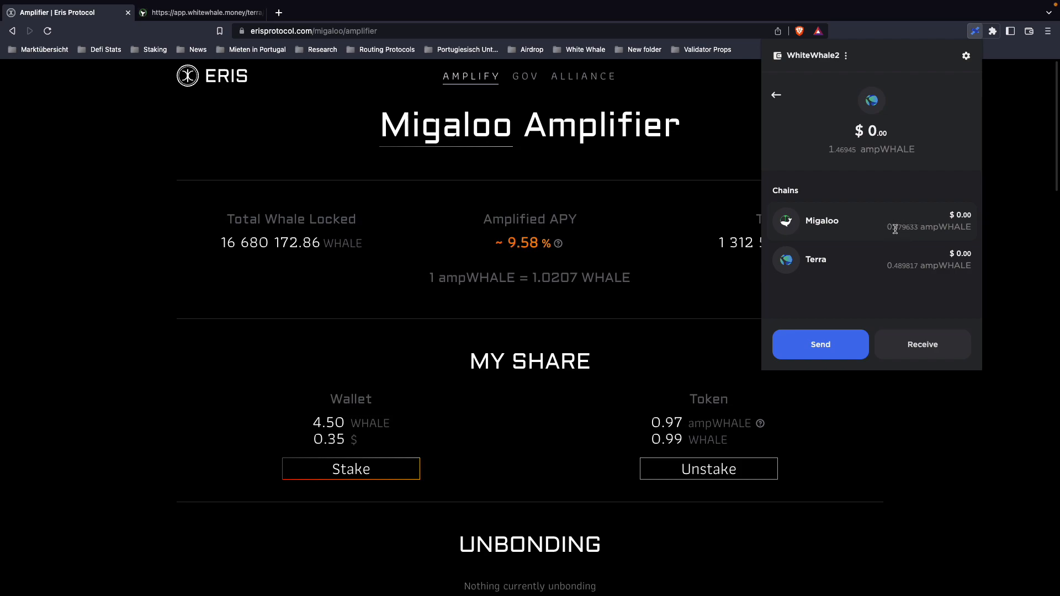
pyautogui.moveTo(884, 240)
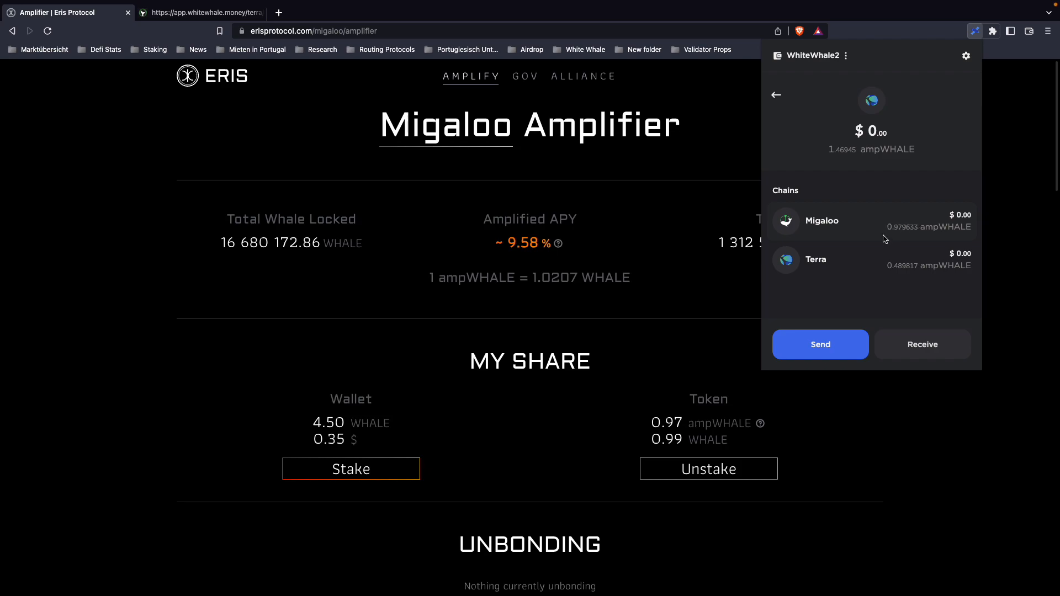
# Step: Look up the wallet's receiving addresses per chain, then return to the ampWHALE breakdown
pyautogui.click(776, 95)
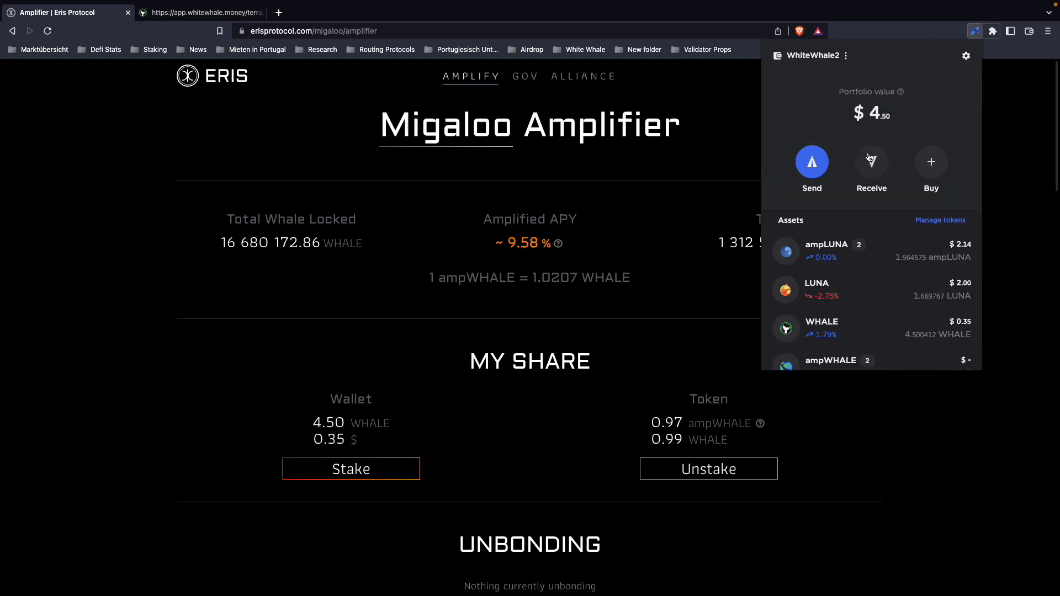
pyautogui.click(871, 163)
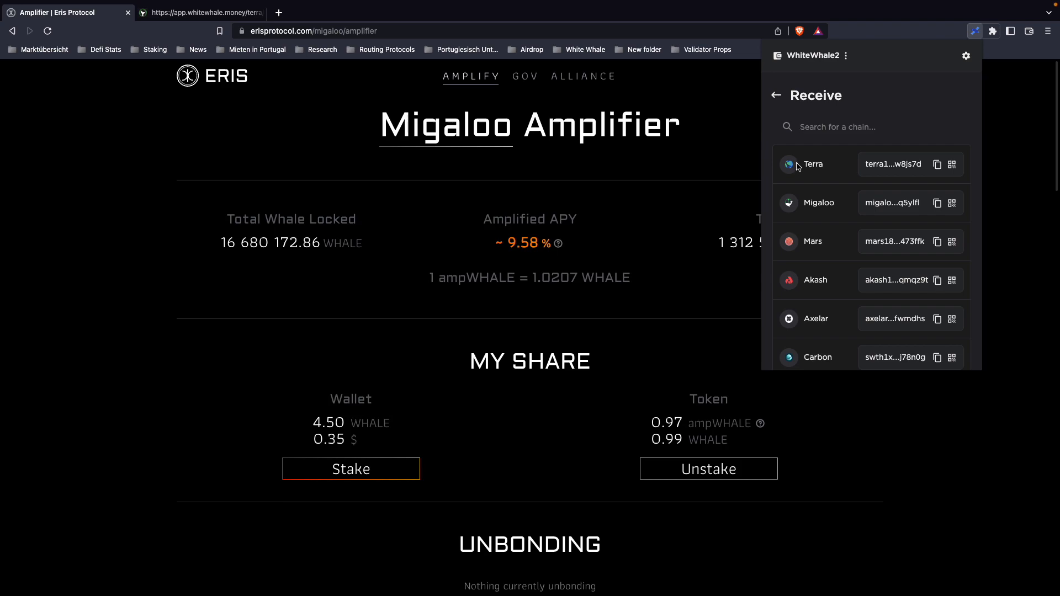
pyautogui.moveTo(938, 166)
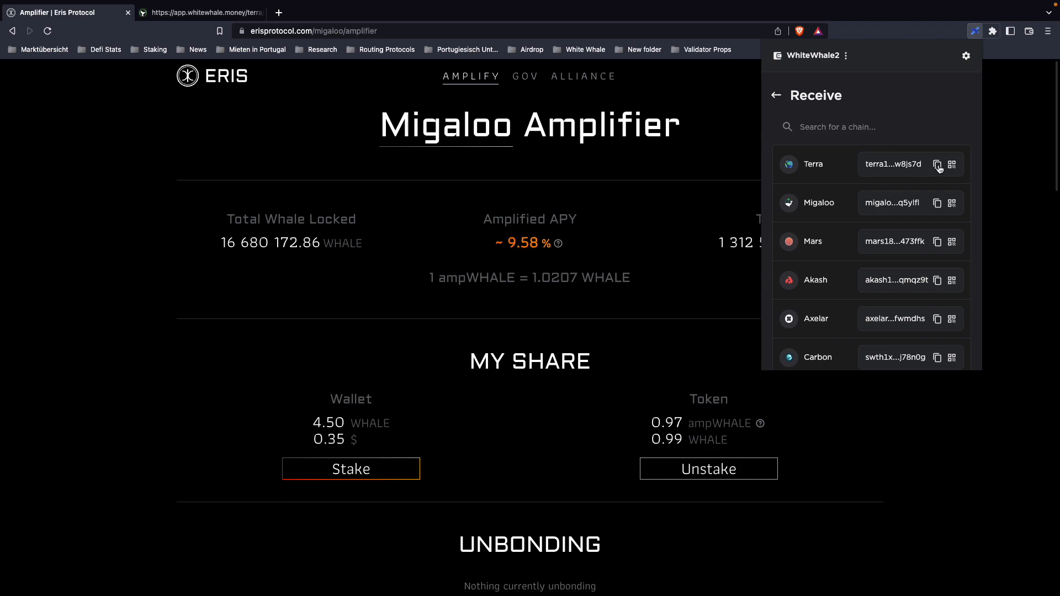
pyautogui.click(775, 95)
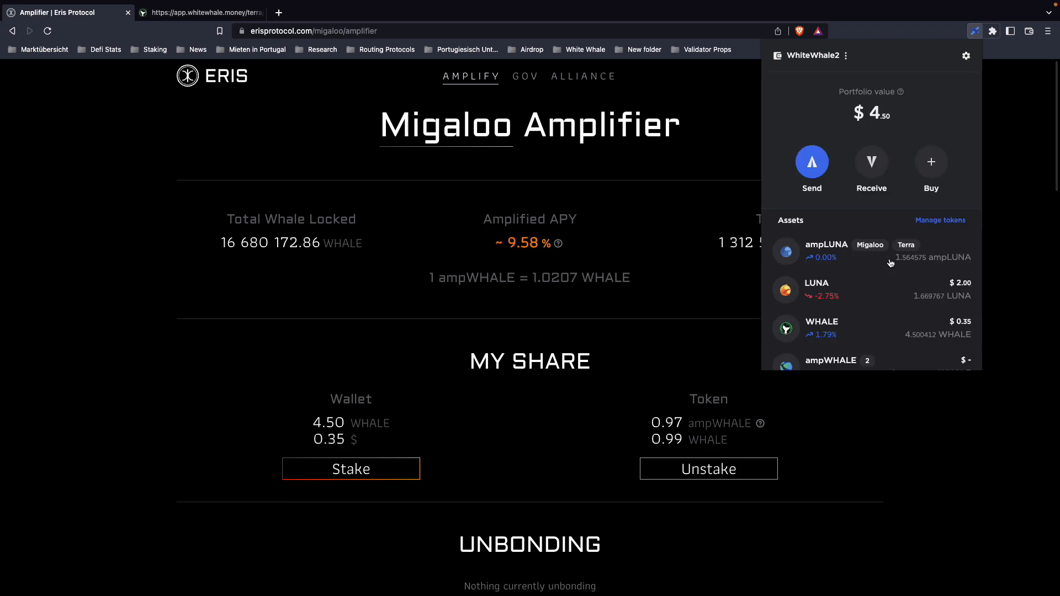
pyautogui.scroll(-3)
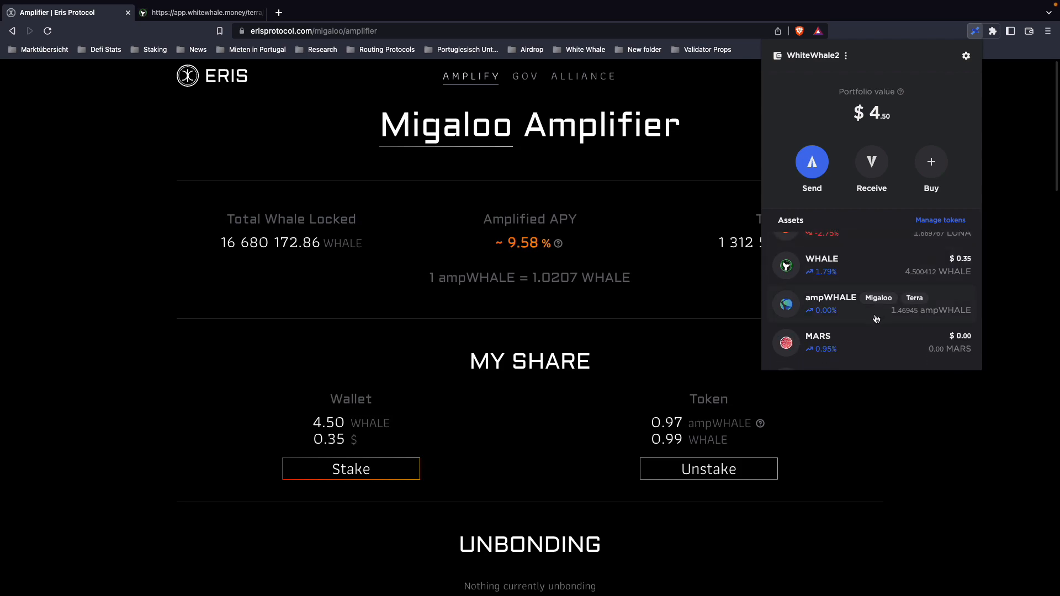
pyautogui.click(830, 304)
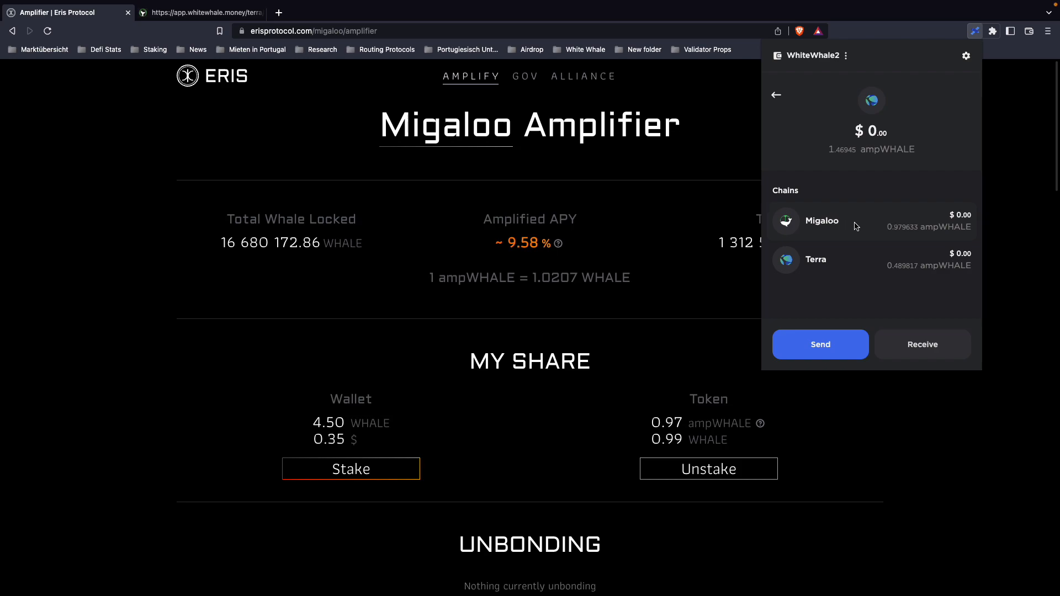
pyautogui.click(820, 344)
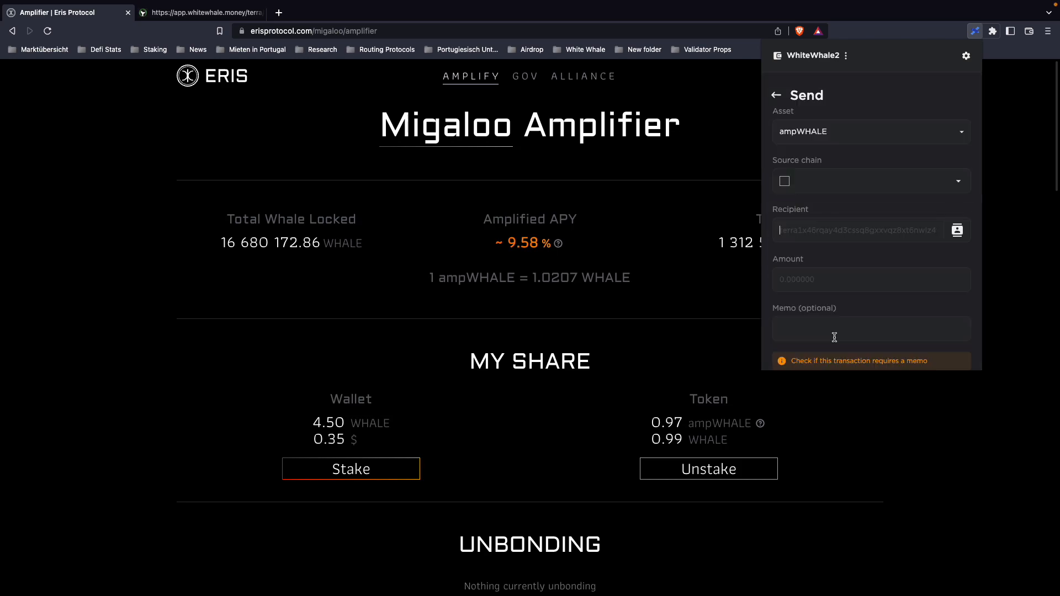
pyautogui.click(870, 180)
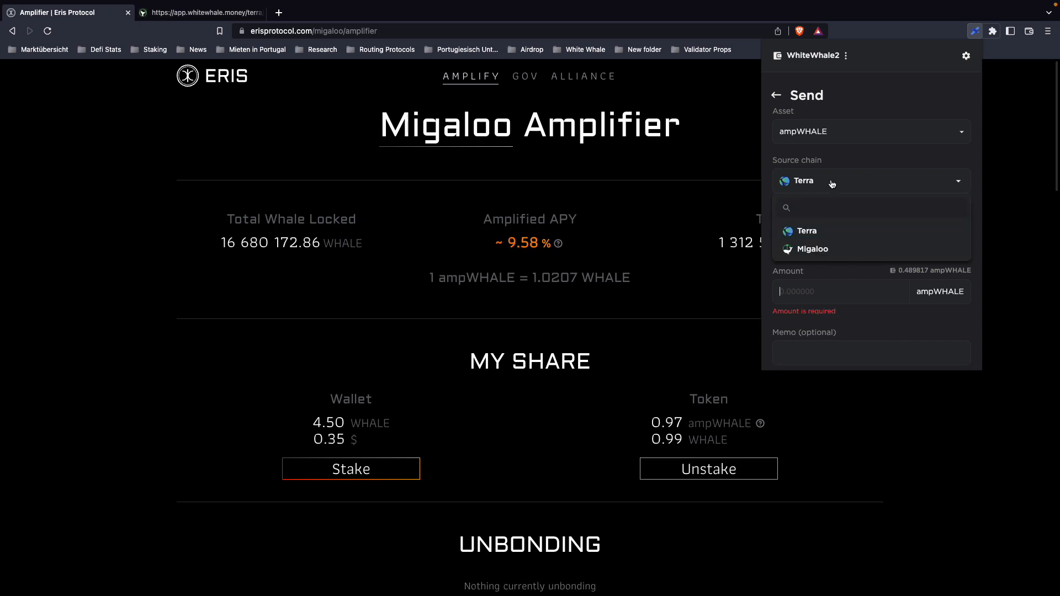
pyautogui.click(812, 248)
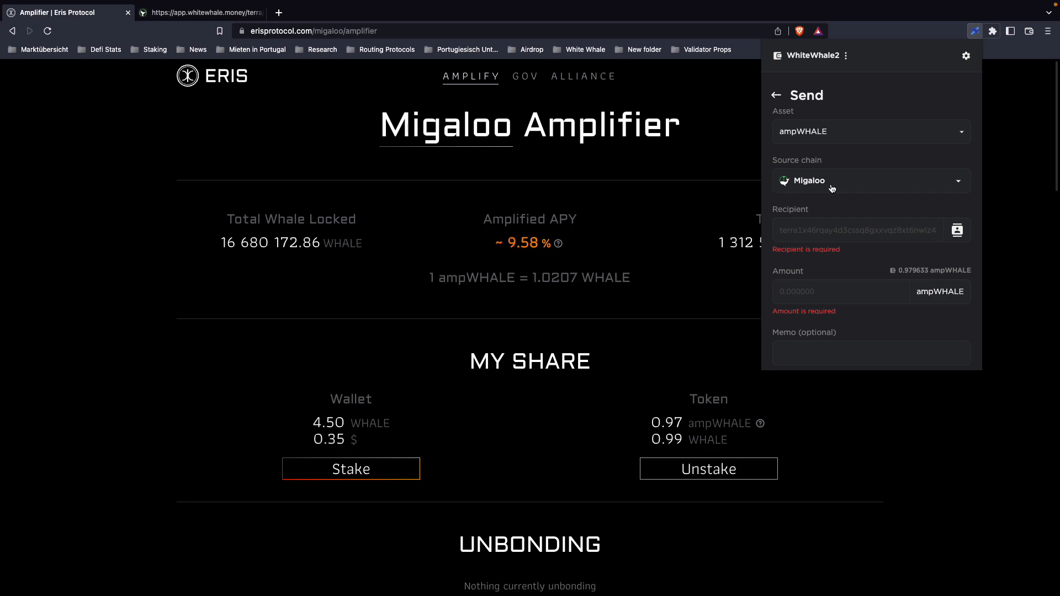
pyautogui.write('terra18xv6xvzehlycpakujnr2vrdk5zh0hzm')
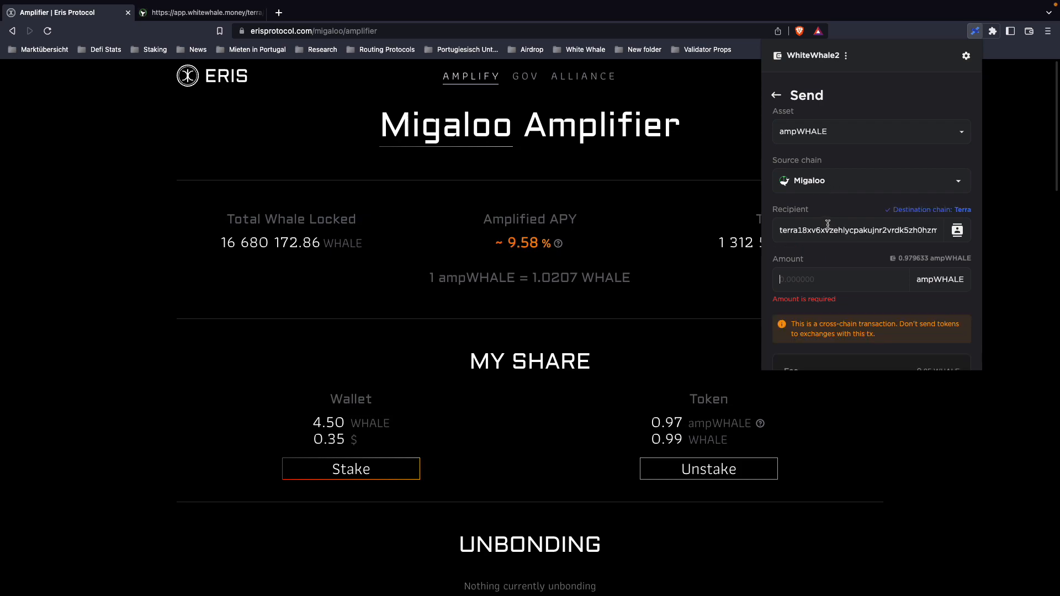
pyautogui.moveTo(816, 261)
pyautogui.write('0.979633')
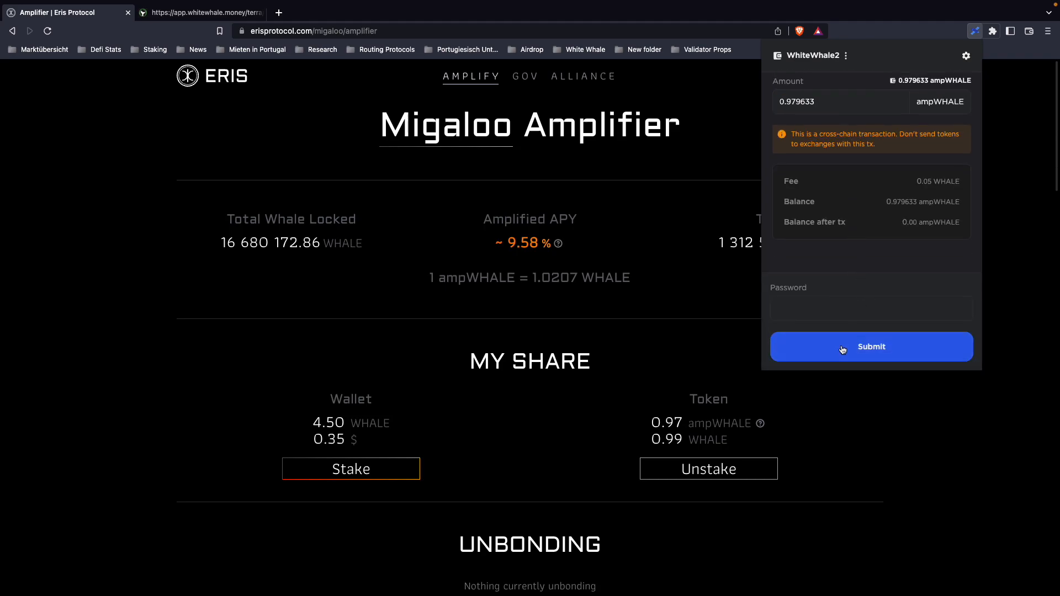
# Step: Submit the full 0.979633 ampWHALE transfer with the wallet password and acknowledge success
pyautogui.click(871, 345)
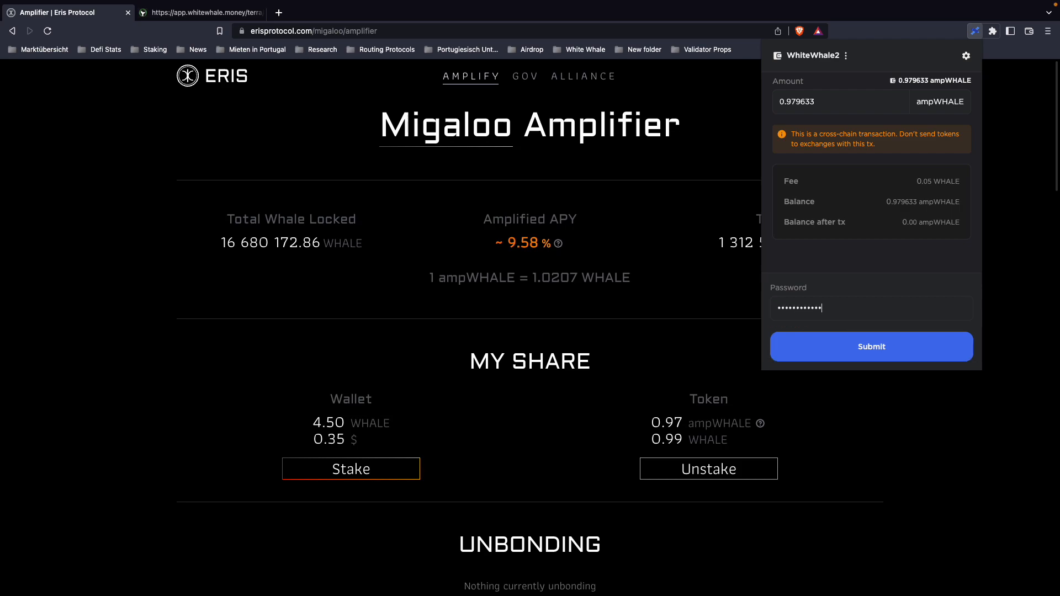
pyautogui.click(871, 347)
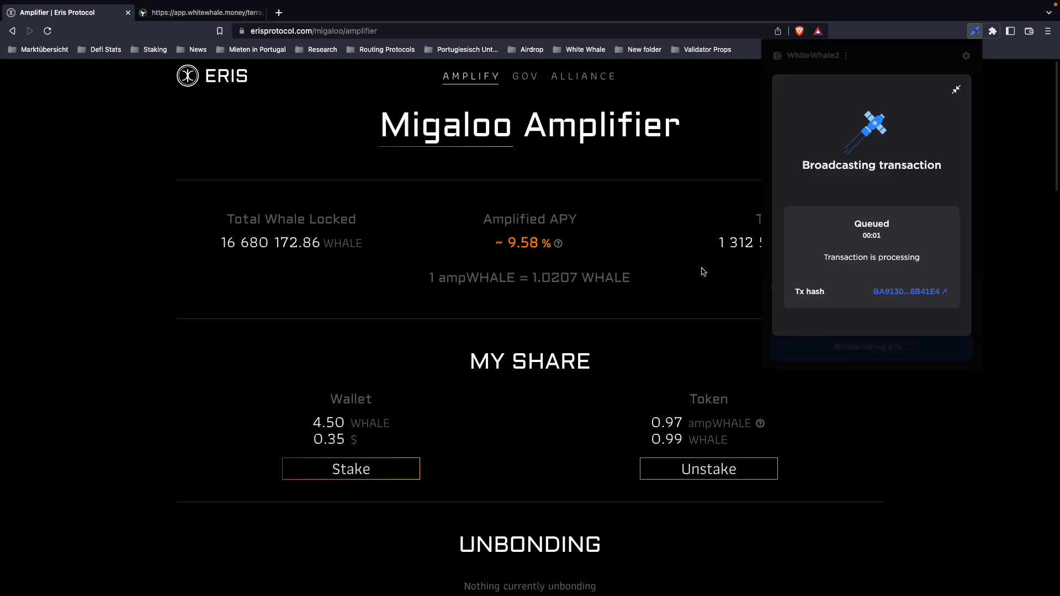
pyautogui.moveTo(708, 265)
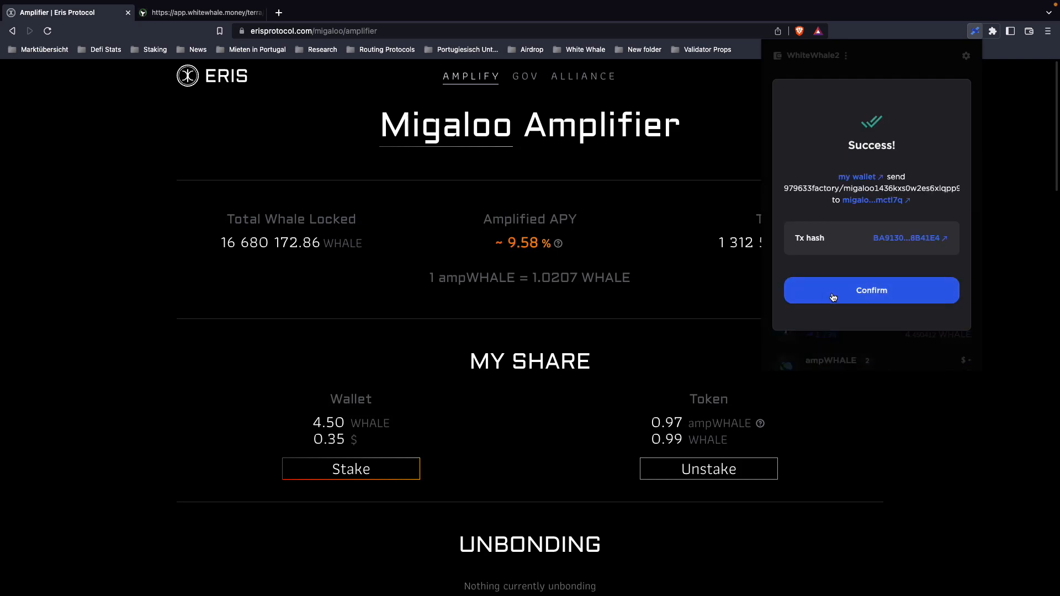
pyautogui.click(871, 291)
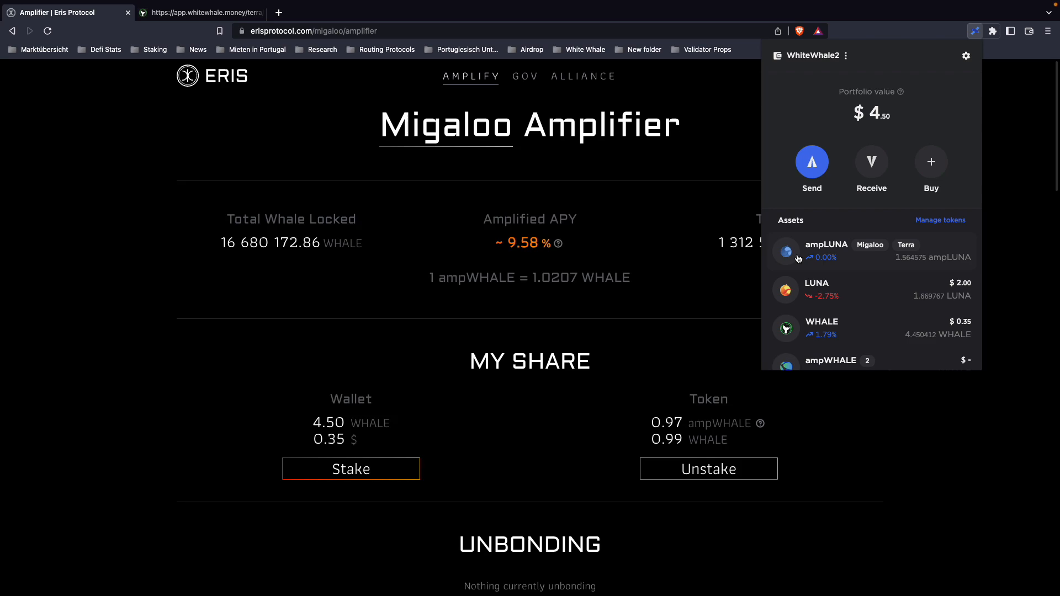
# Step: Browse Trade > Swap, return to the dashboard and connect Station Wallet to White Whale
pyautogui.scroll(-3)
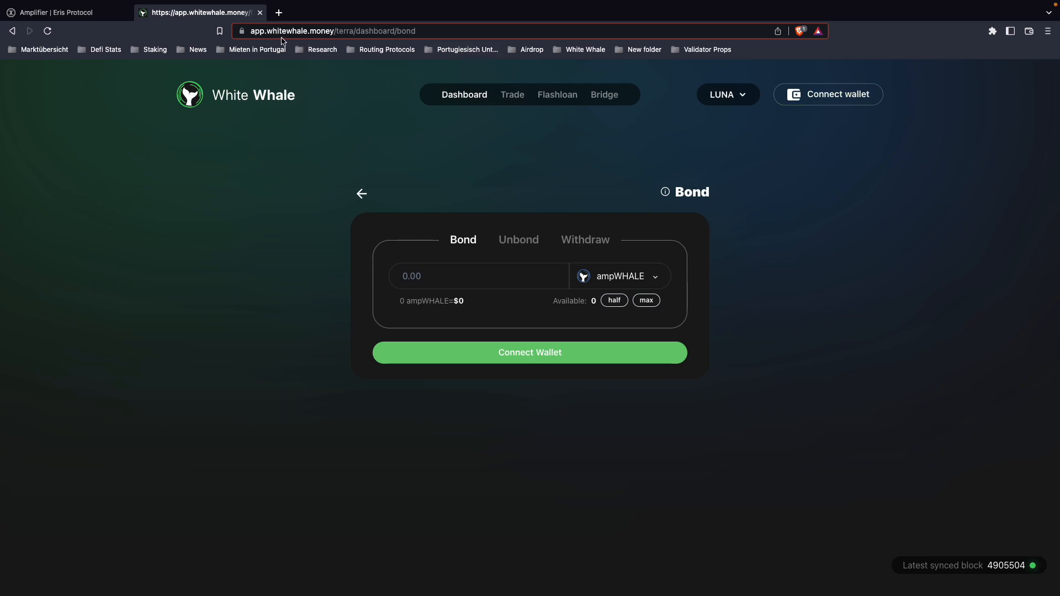
pyautogui.moveTo(511, 95)
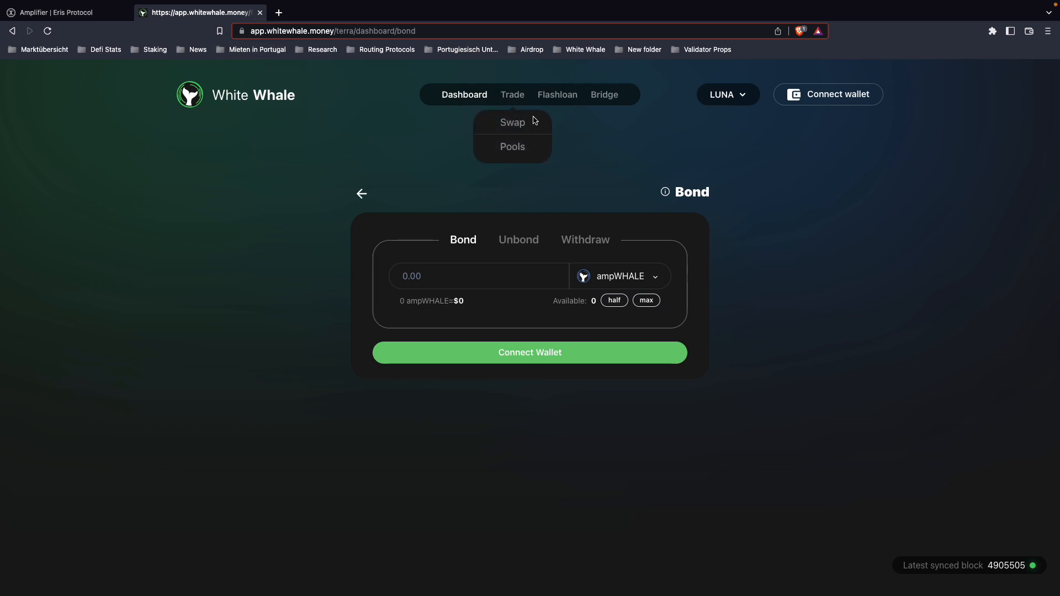
pyautogui.click(512, 123)
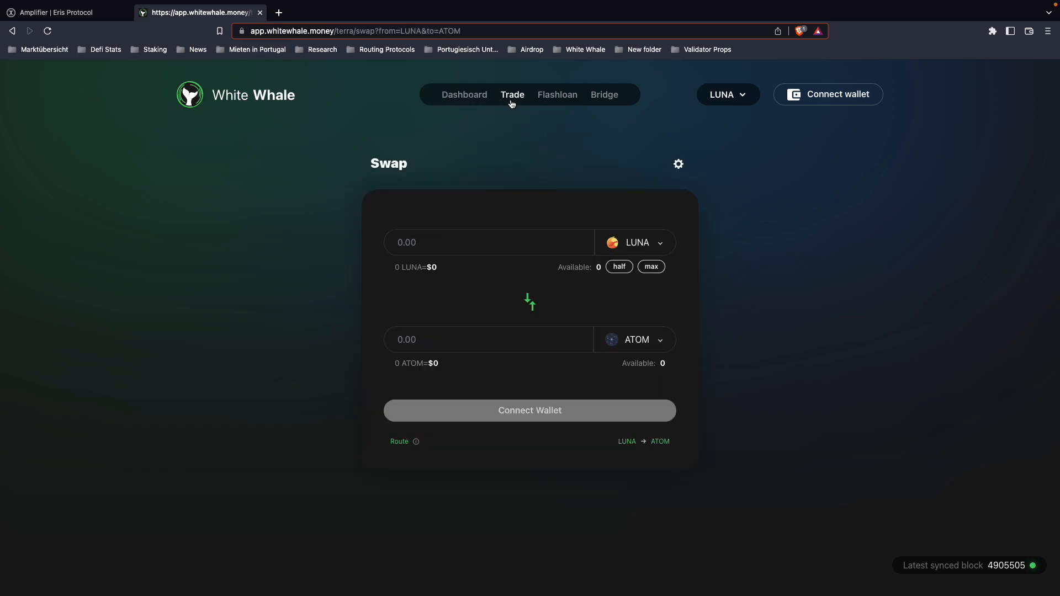
pyautogui.click(464, 94)
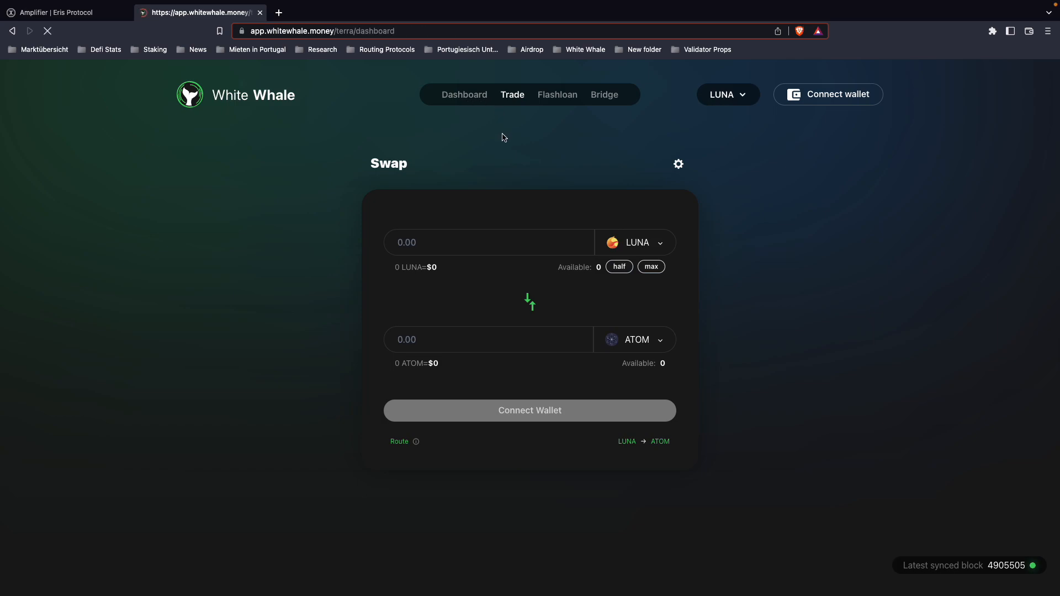
pyautogui.click(464, 95)
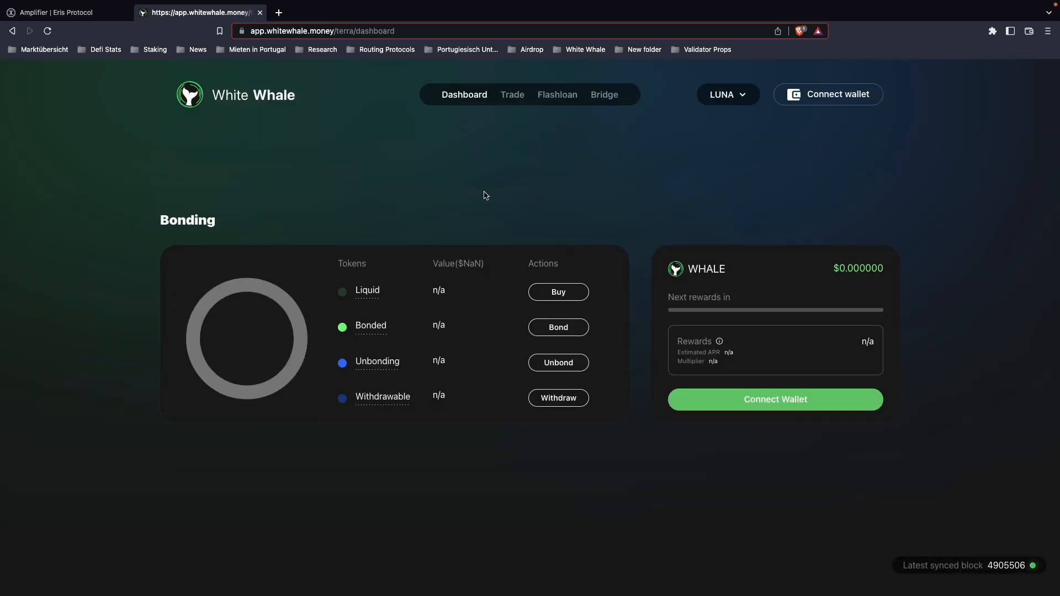
pyautogui.click(827, 94)
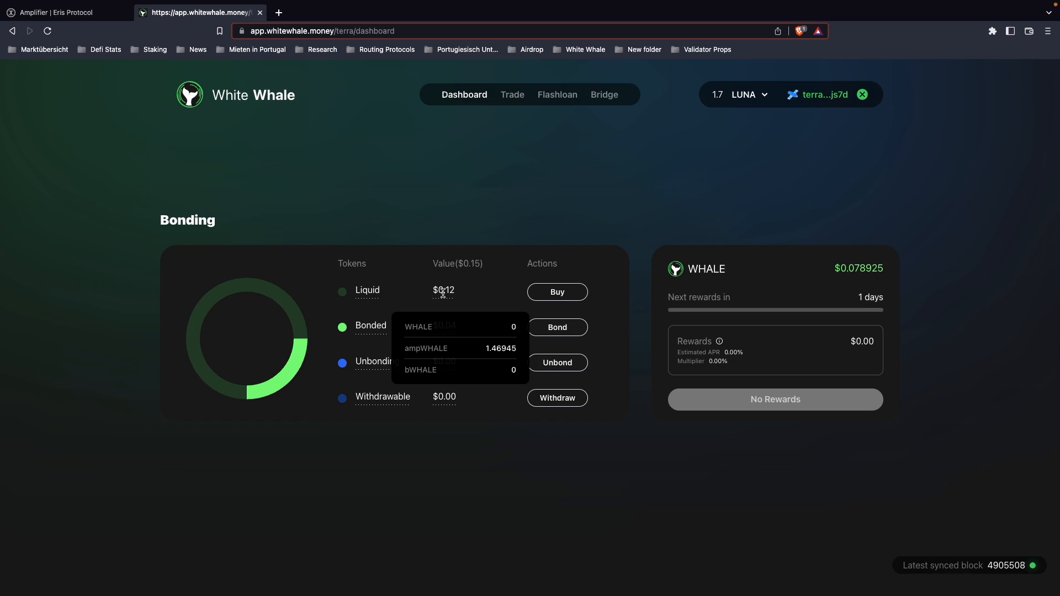
pyautogui.moveTo(454, 225)
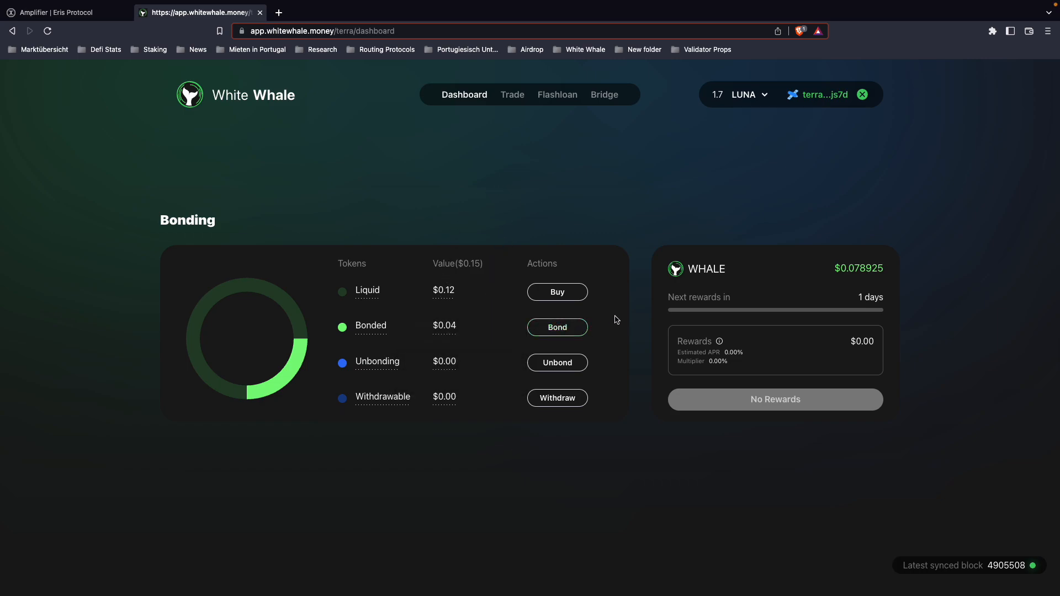
pyautogui.moveTo(557, 326)
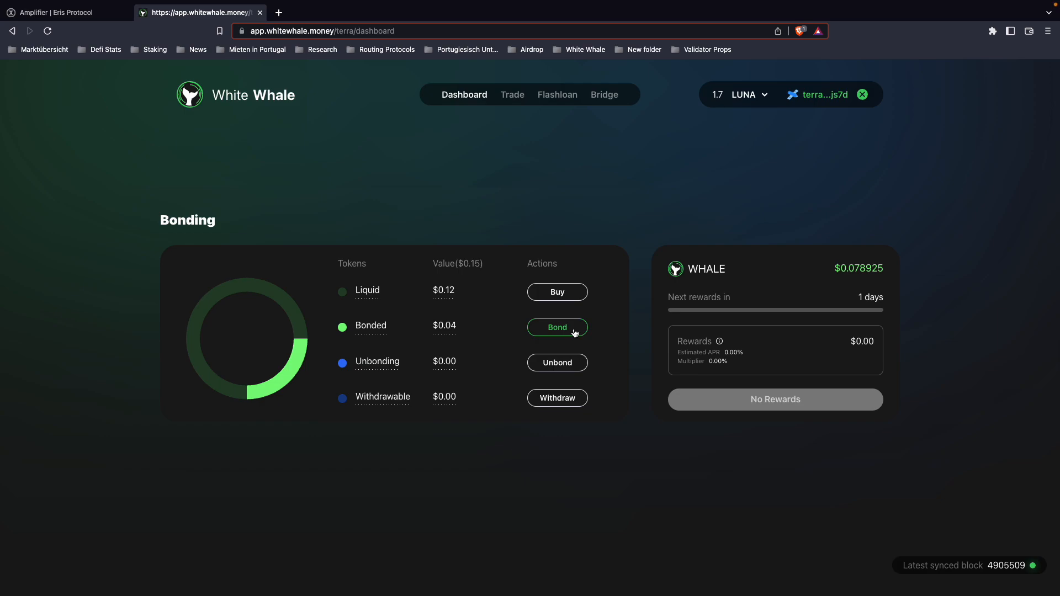
# Step: Start a bond, compare bWHALE in the token list and keep ampWHALE selected
pyautogui.click(556, 326)
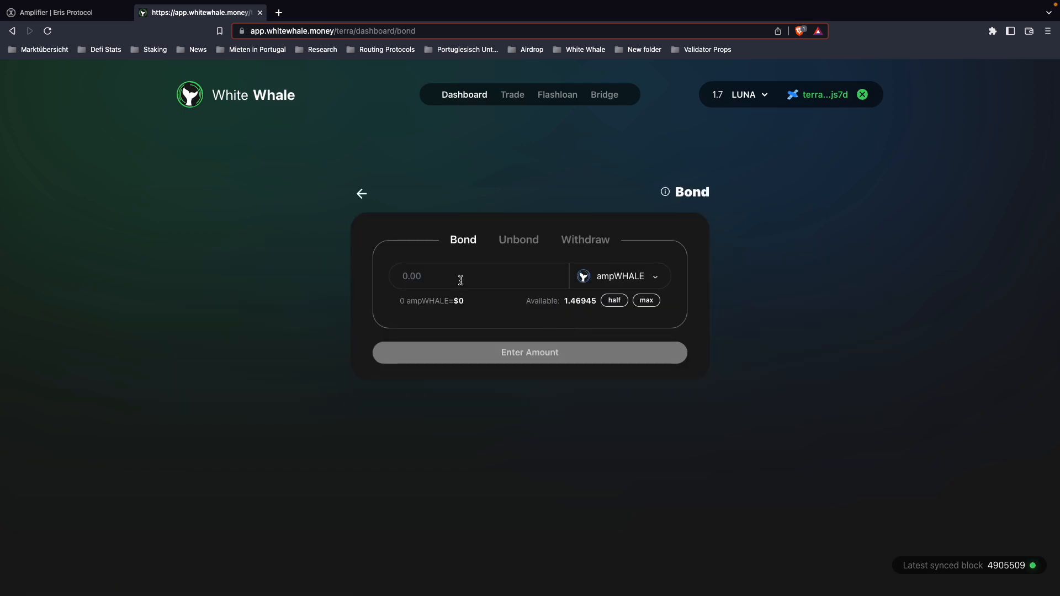
pyautogui.moveTo(759, 368)
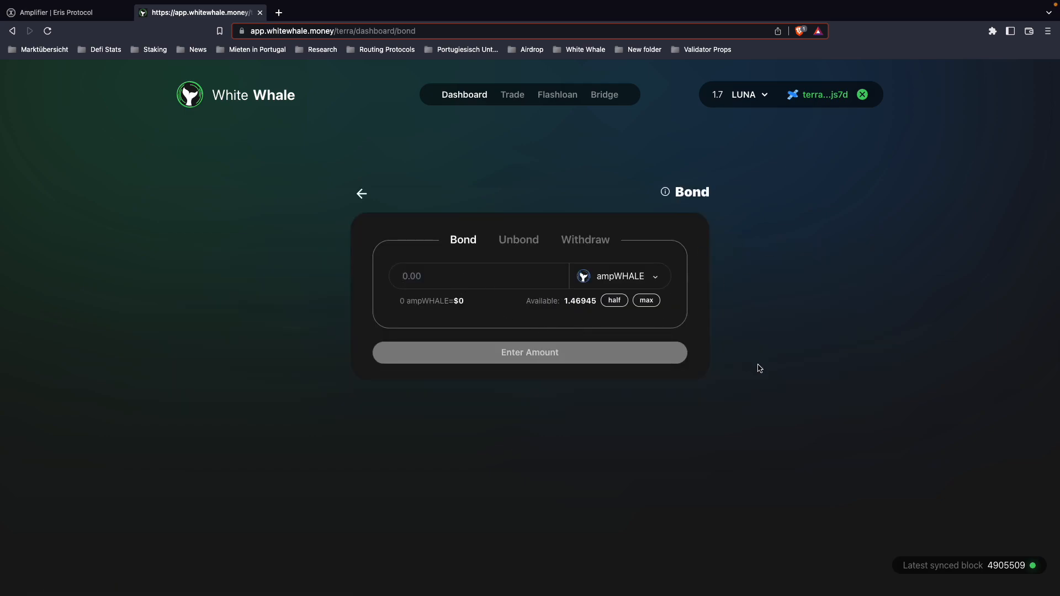
pyautogui.moveTo(628, 288)
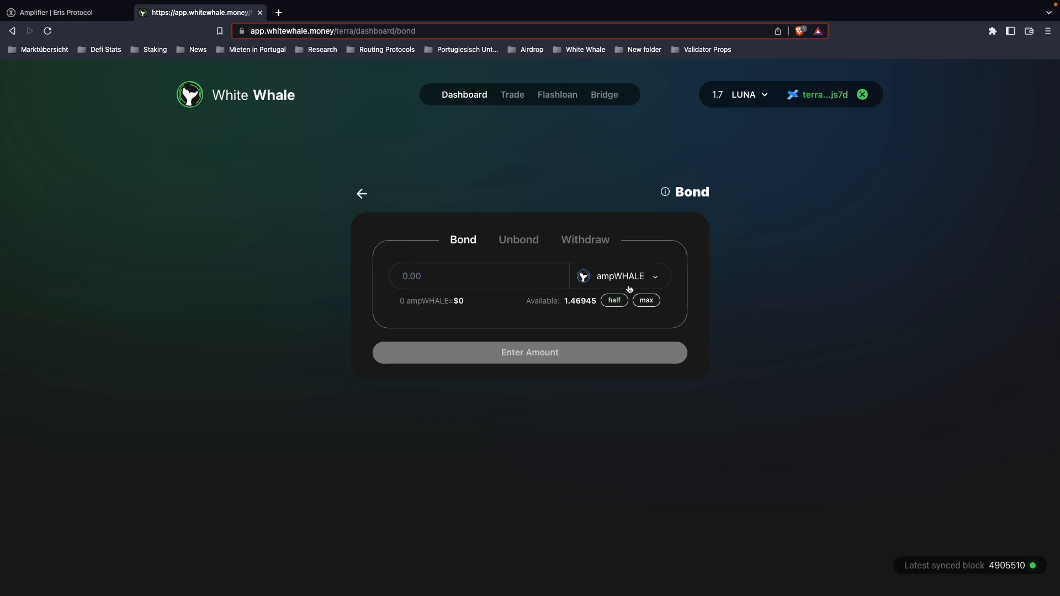
pyautogui.click(618, 276)
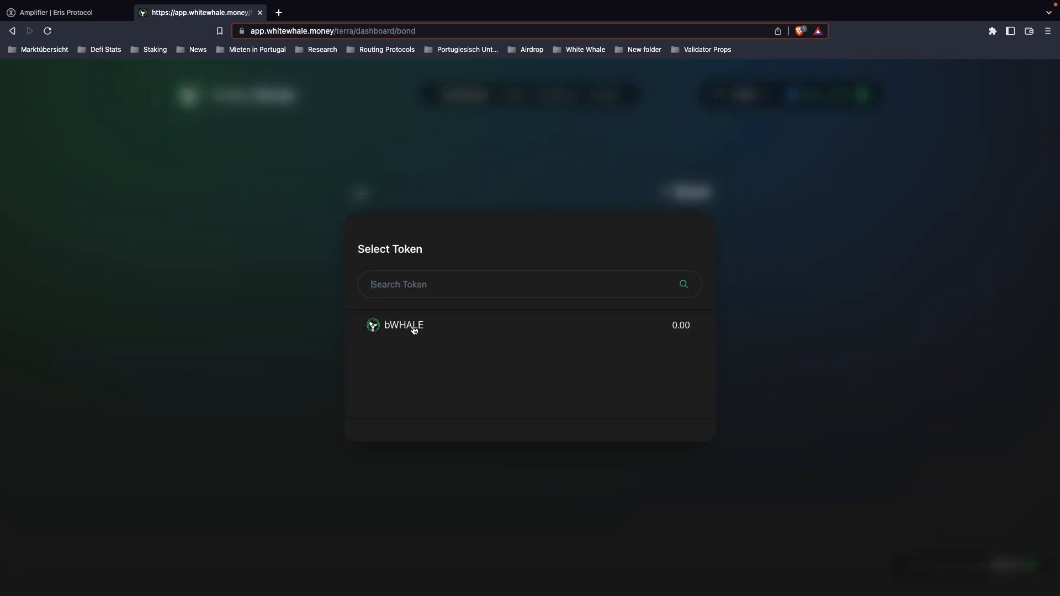
pyautogui.click(402, 324)
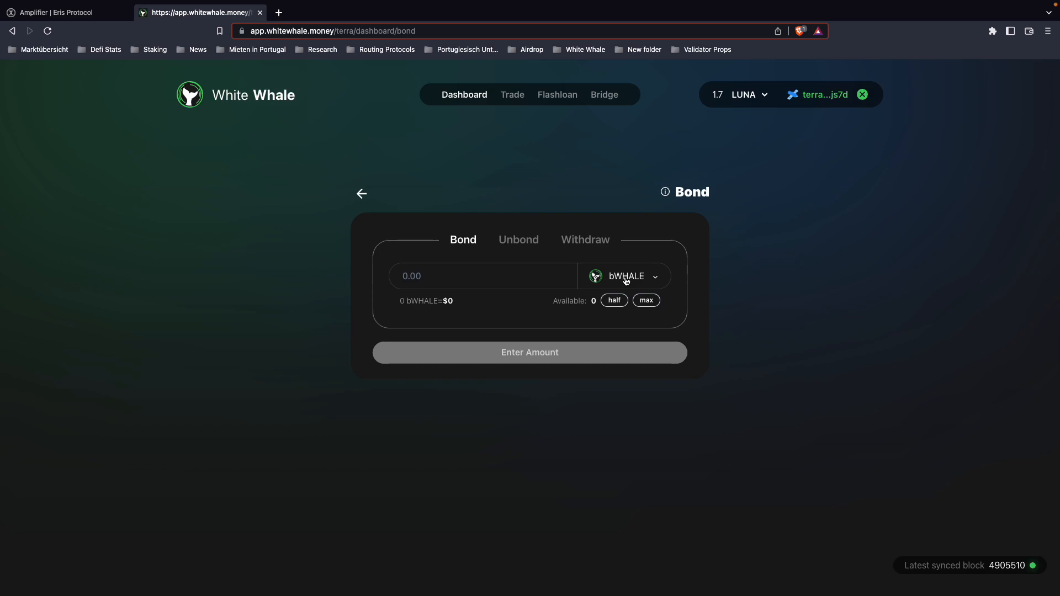
pyautogui.click(623, 276)
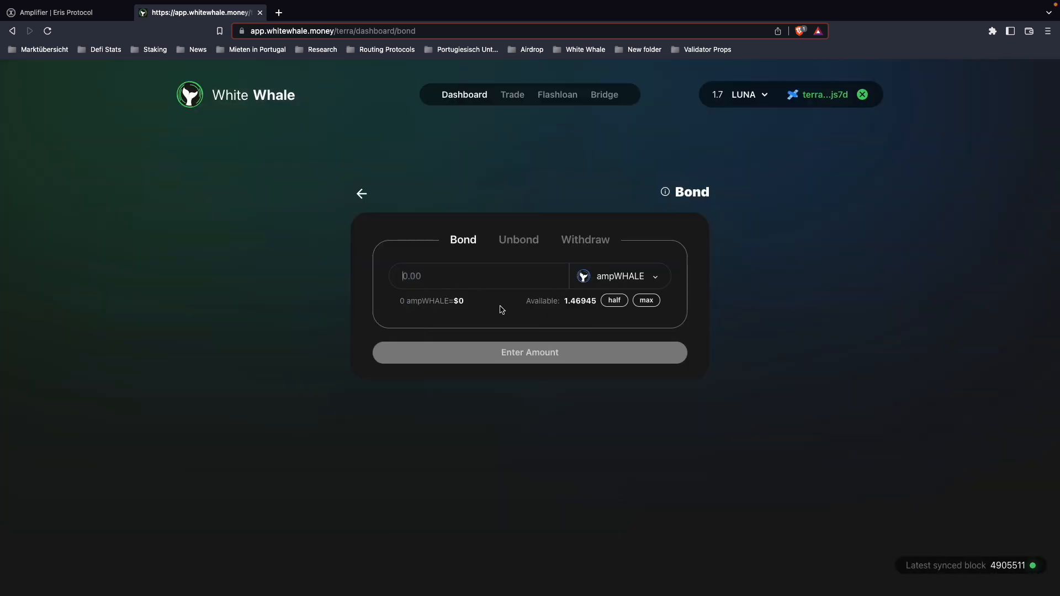
pyautogui.moveTo(612, 300)
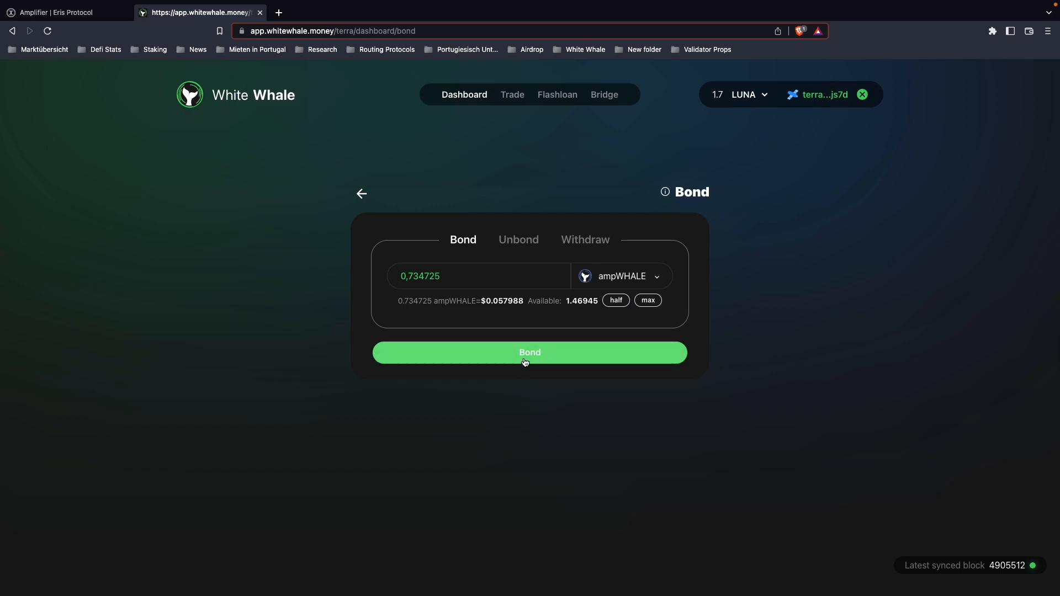
# Step: Bond 0.734725 ampWHALE and post the transaction from the Station approval window
pyautogui.click(528, 352)
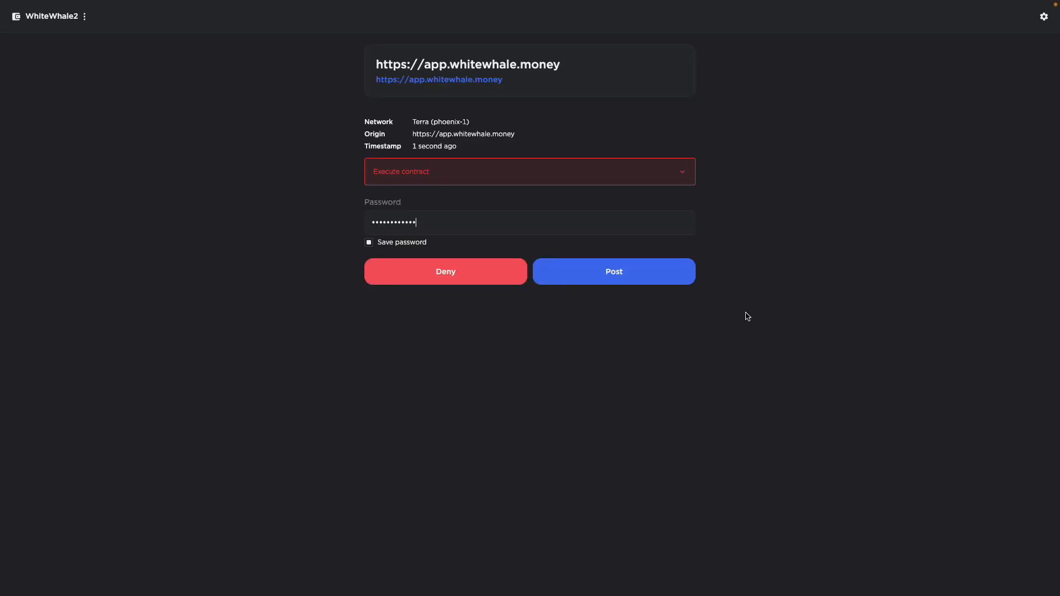
pyautogui.click(613, 272)
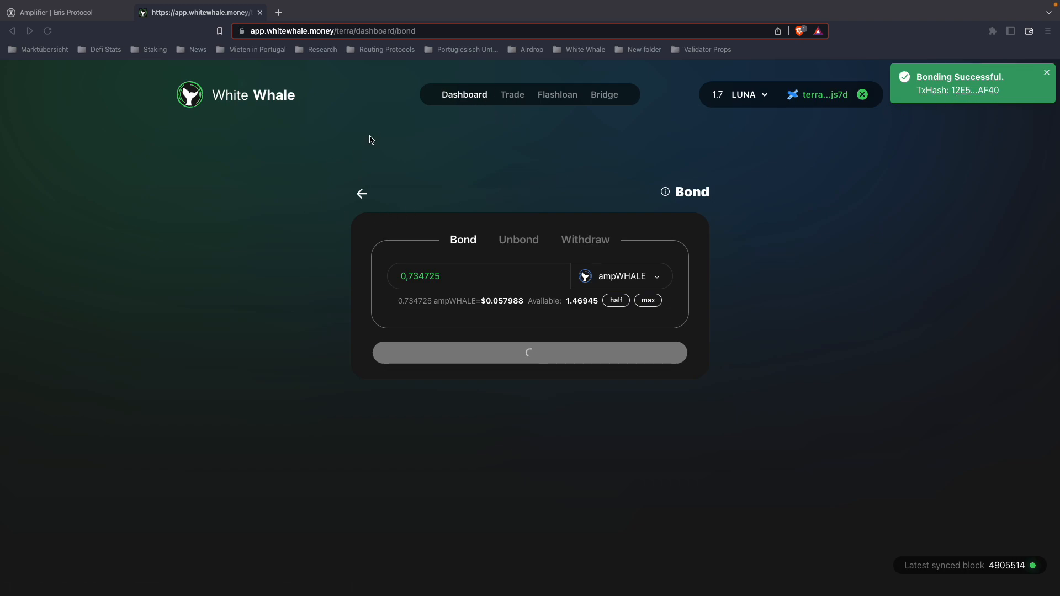
# Step: Return to the dashboard and inspect the 1.224541 ampWHALE bonded value and rewards panel
pyautogui.click(464, 95)
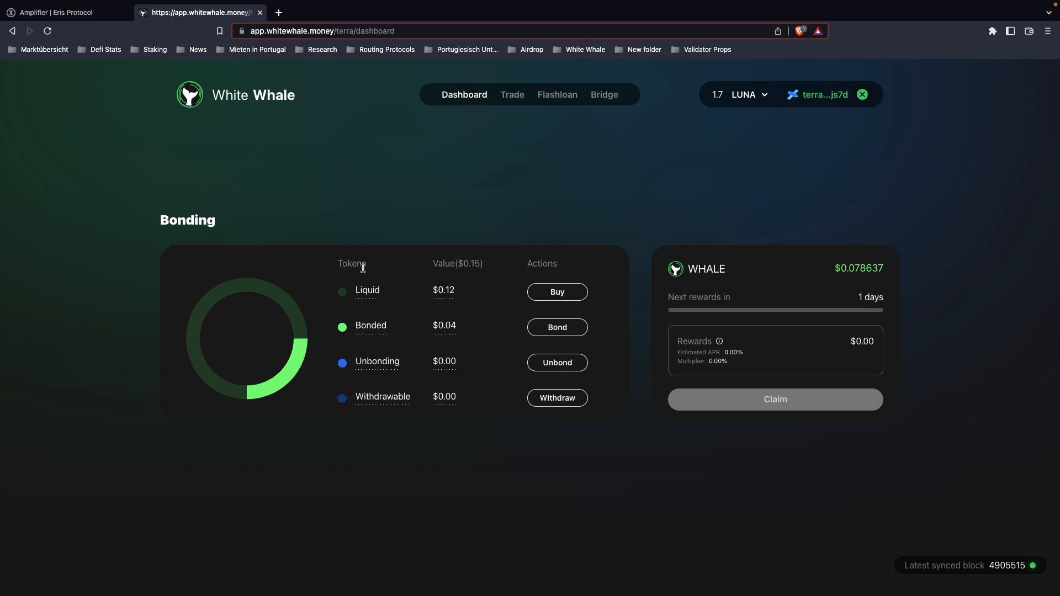
pyautogui.moveTo(366, 290)
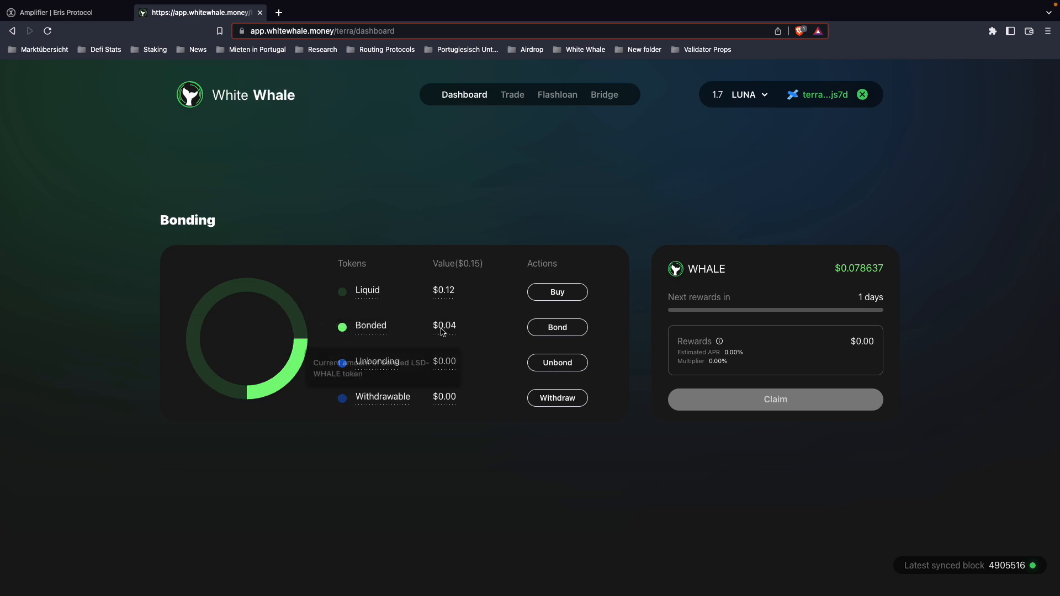
pyautogui.moveTo(516, 334)
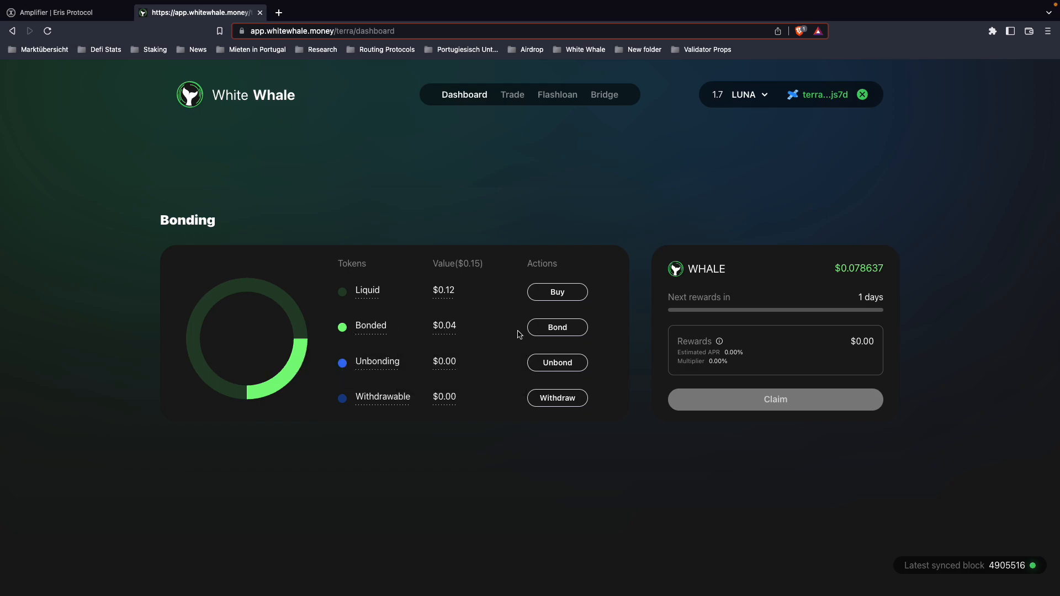
pyautogui.moveTo(370, 326)
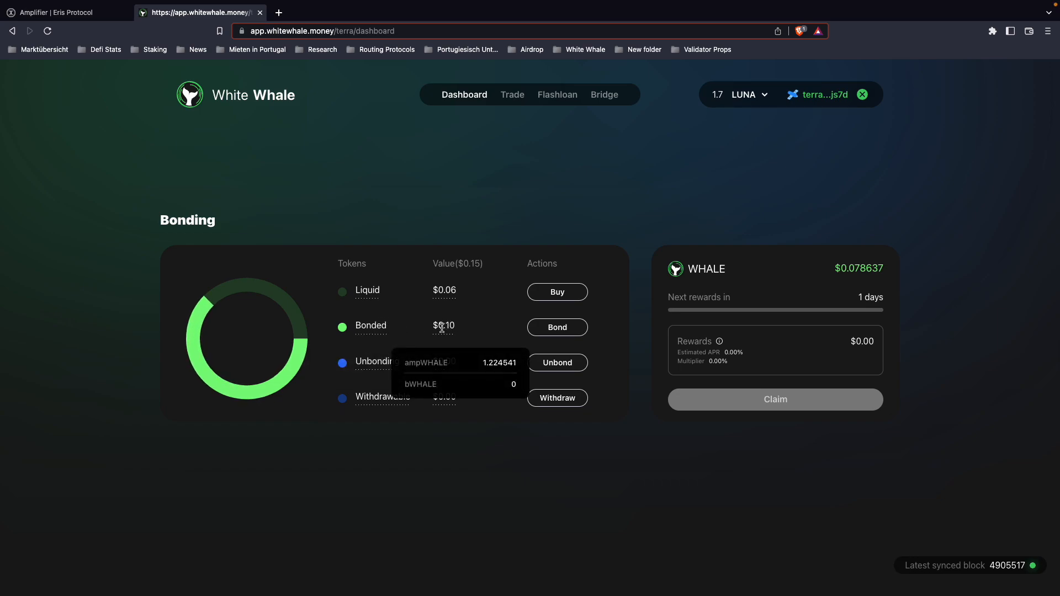
pyautogui.moveTo(234, 278)
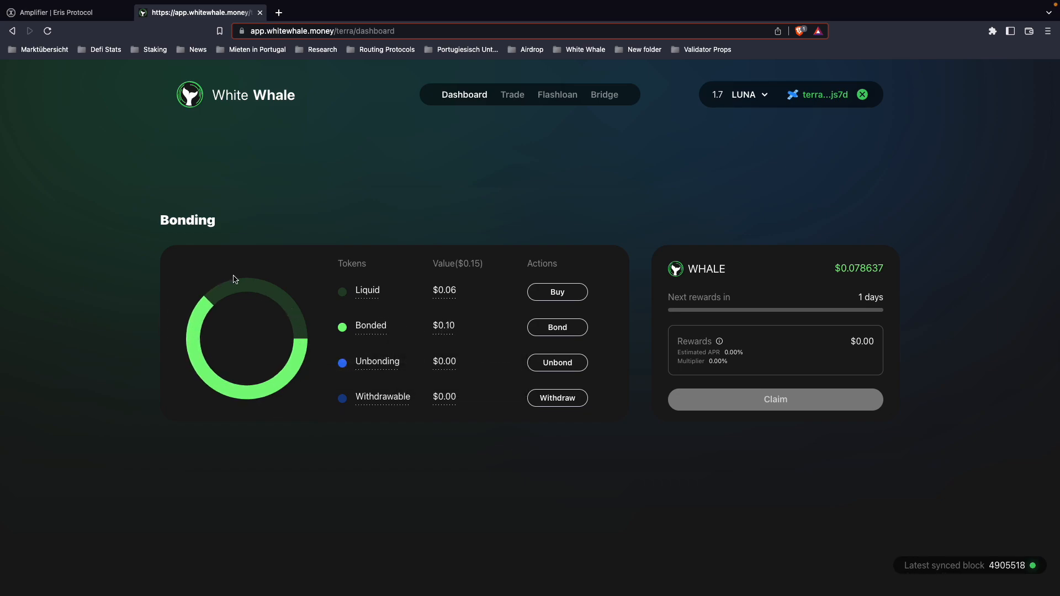
pyautogui.moveTo(444, 326)
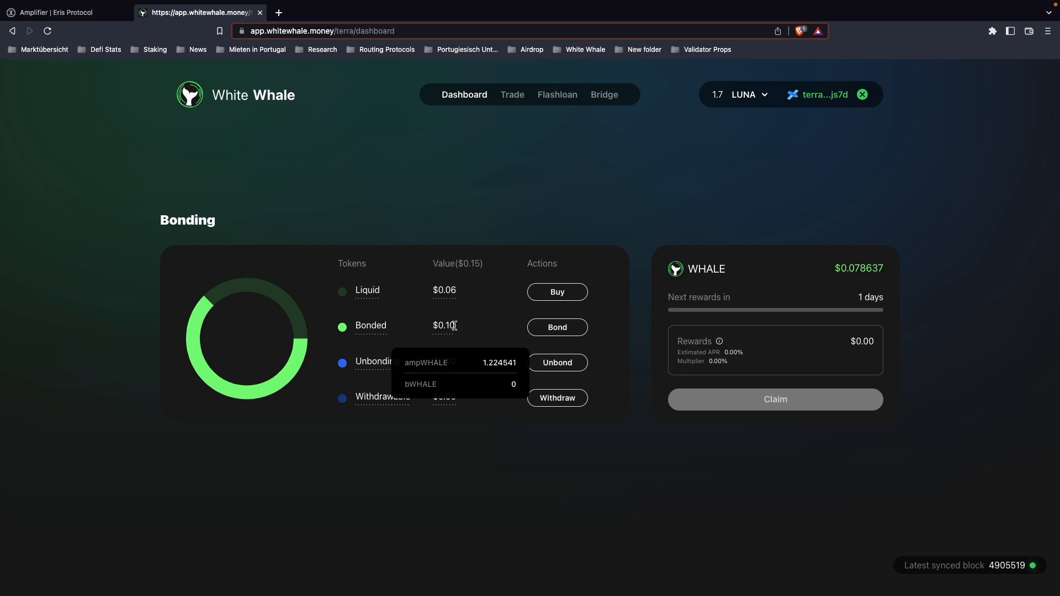
pyautogui.moveTo(705, 378)
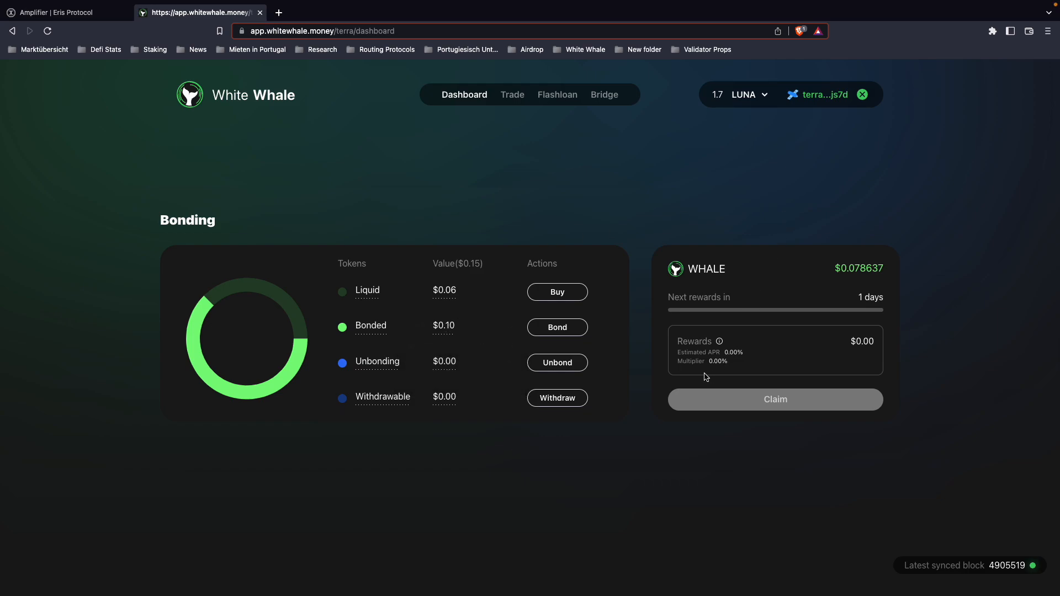
pyautogui.doubleClick(689, 360)
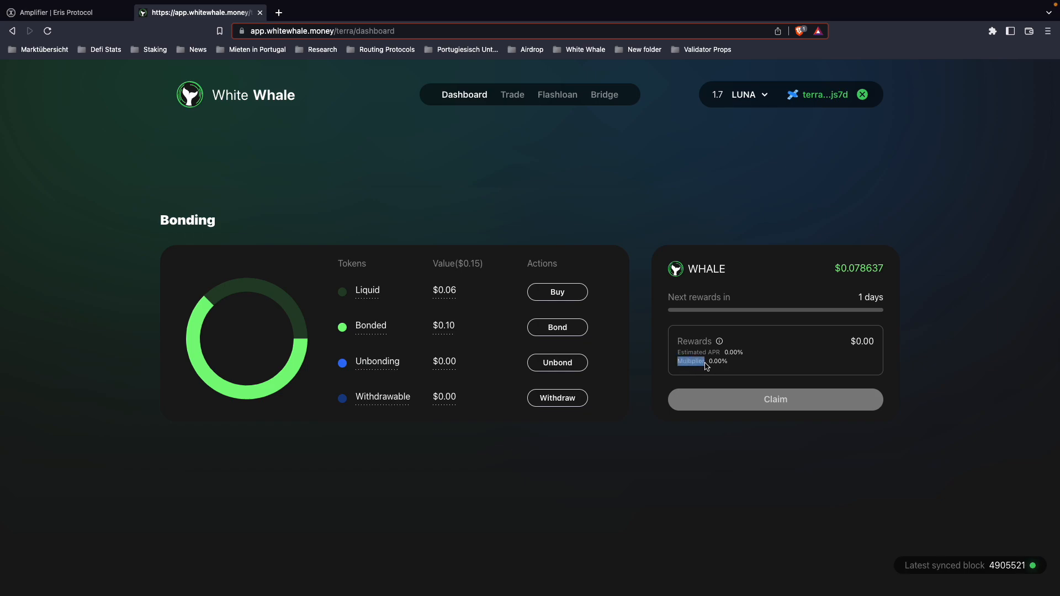
pyautogui.moveTo(720, 368)
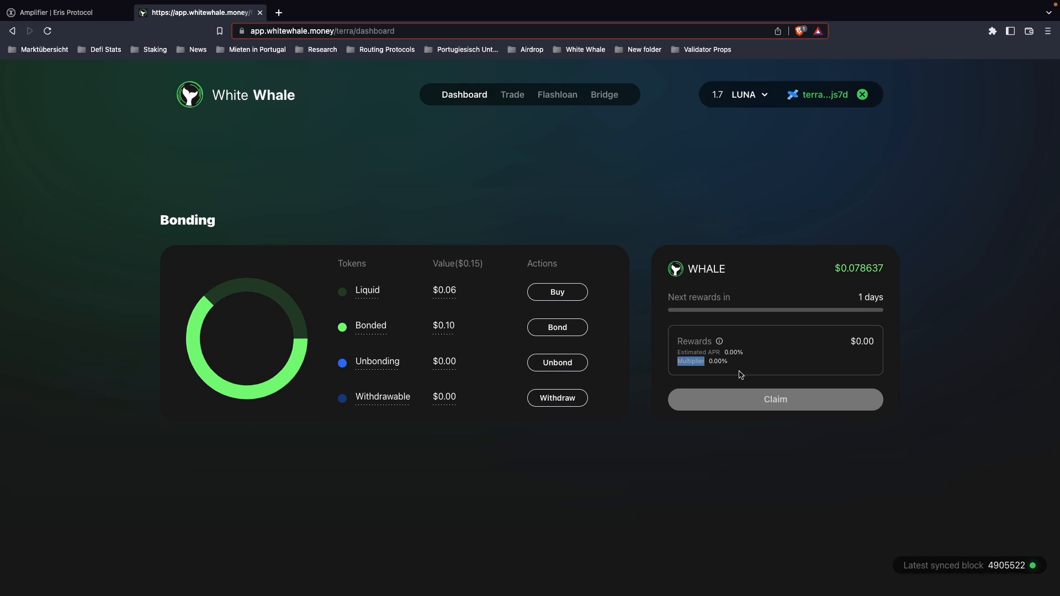
pyautogui.moveTo(738, 373)
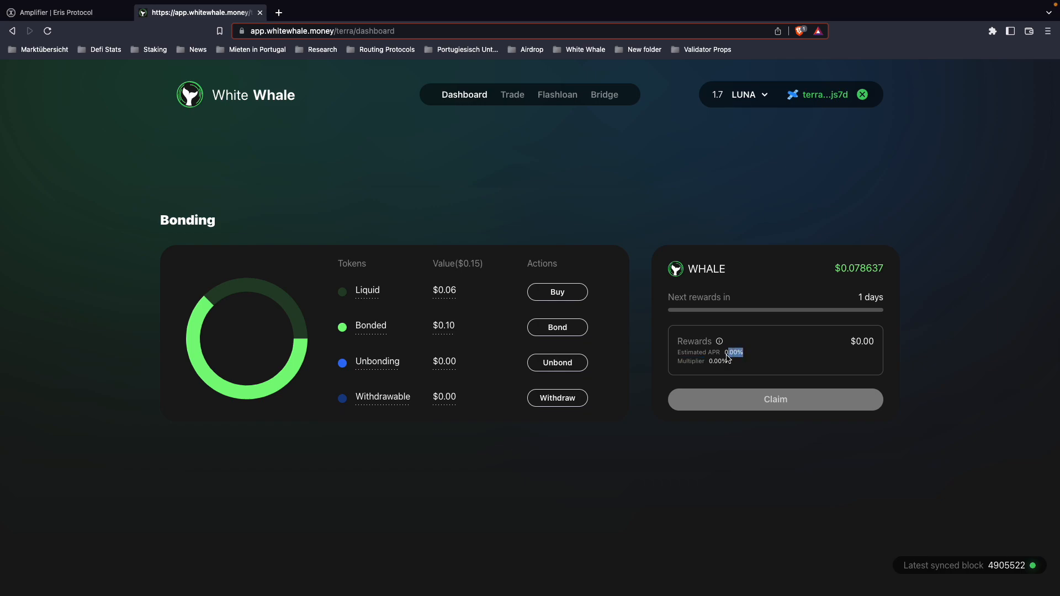
pyautogui.moveTo(736, 366)
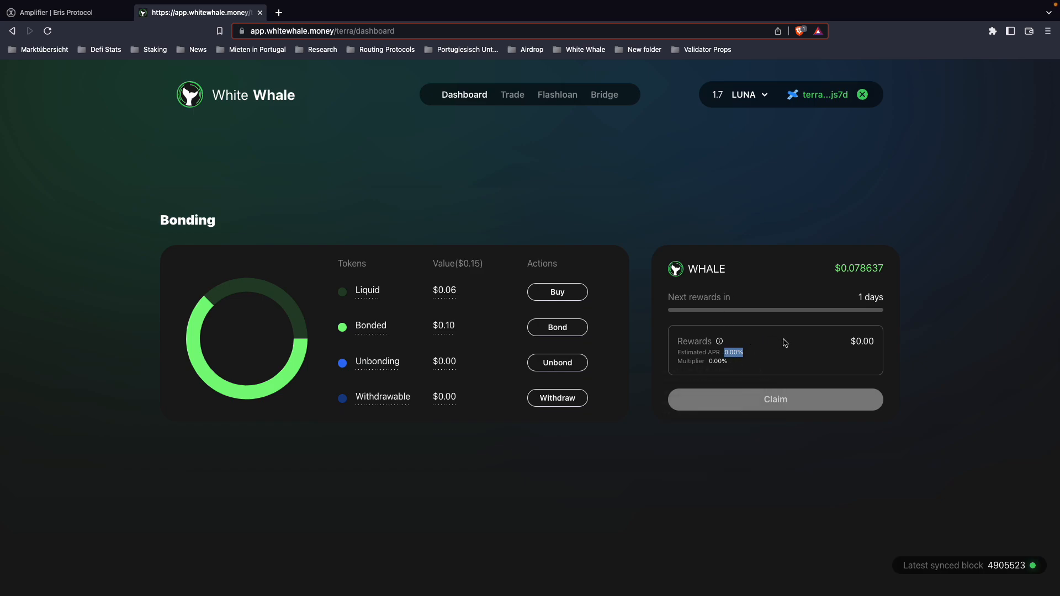
pyautogui.moveTo(771, 309)
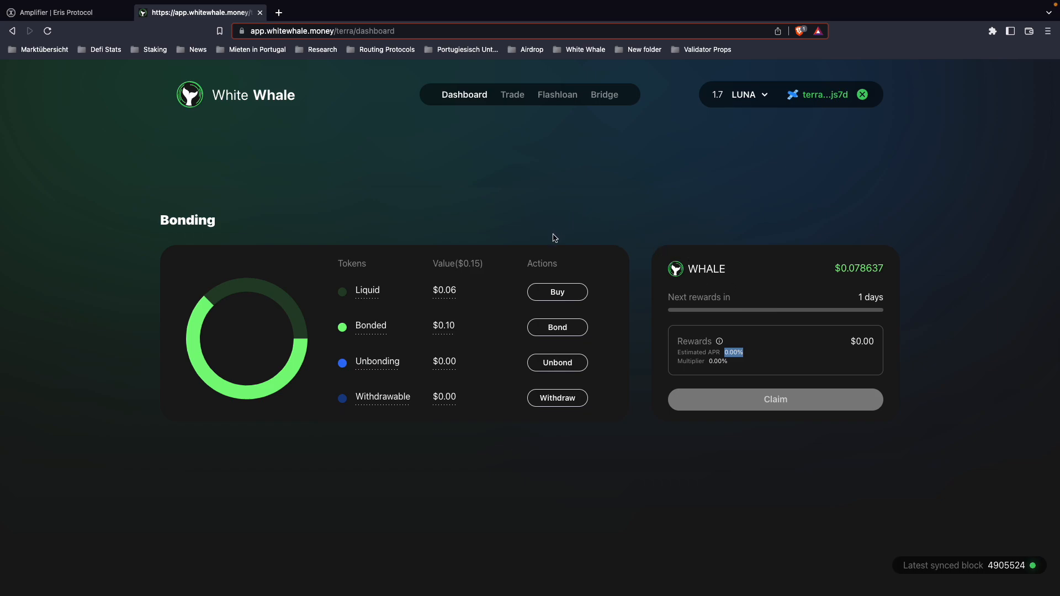
pyautogui.moveTo(522, 325)
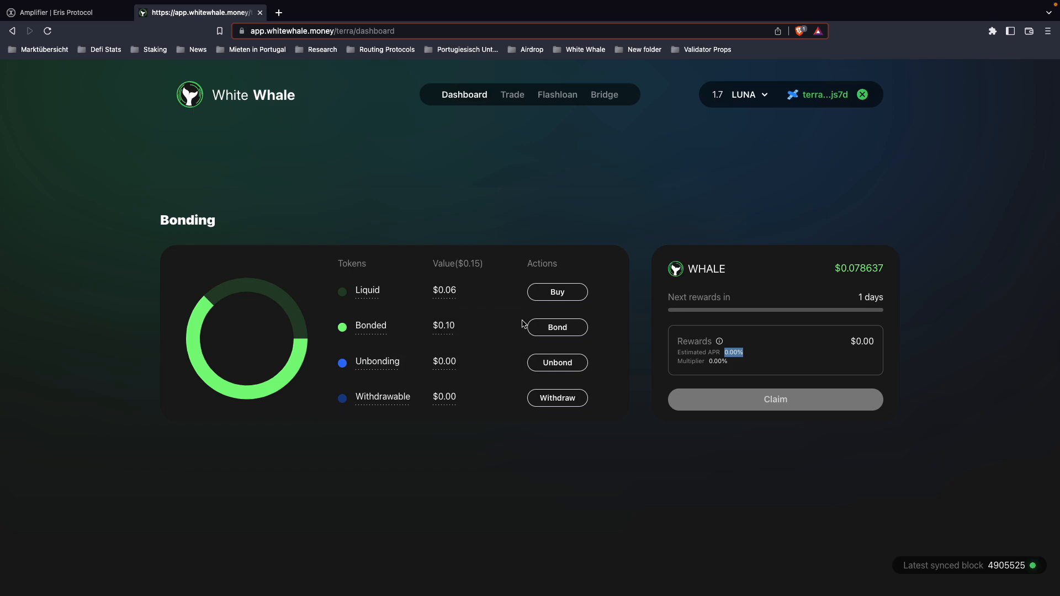
pyautogui.moveTo(556, 362)
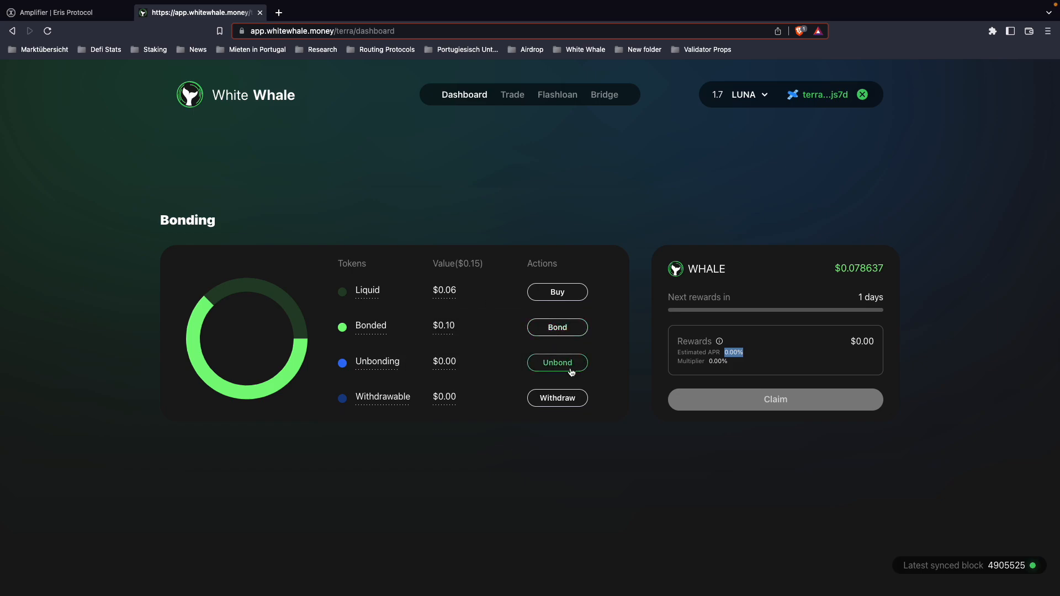
# Step: Unbond half of the bonded ampWHALE, 0.612270, and wait for the success notification
pyautogui.click(556, 362)
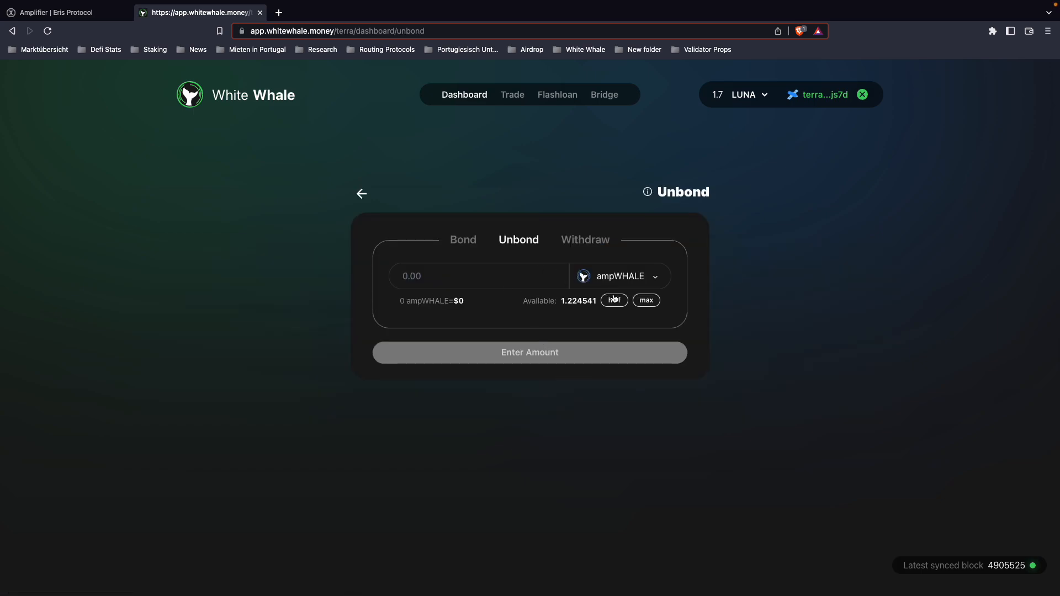
pyautogui.click(614, 300)
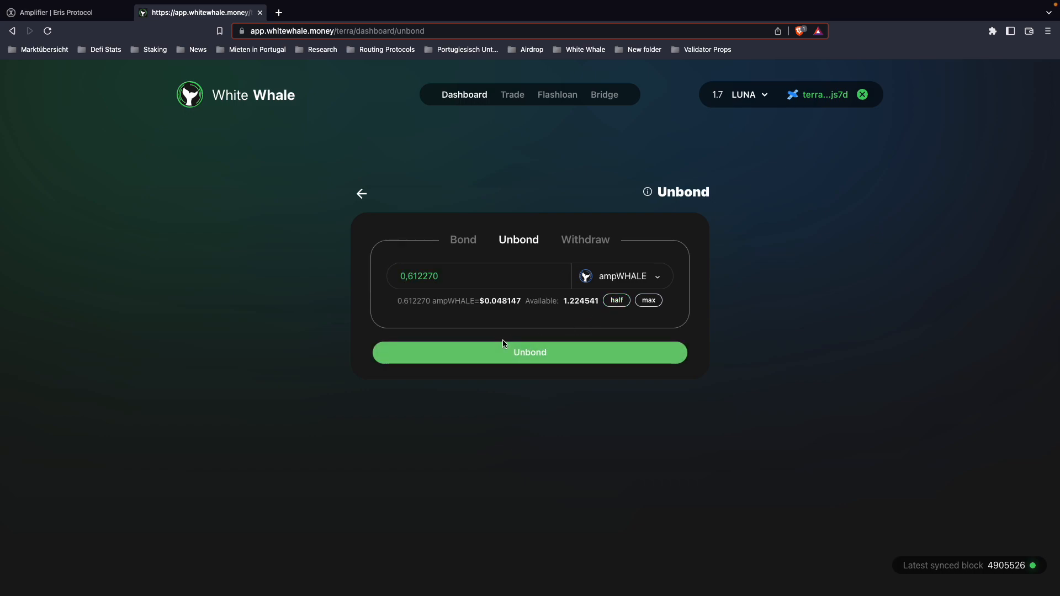
pyautogui.click(529, 353)
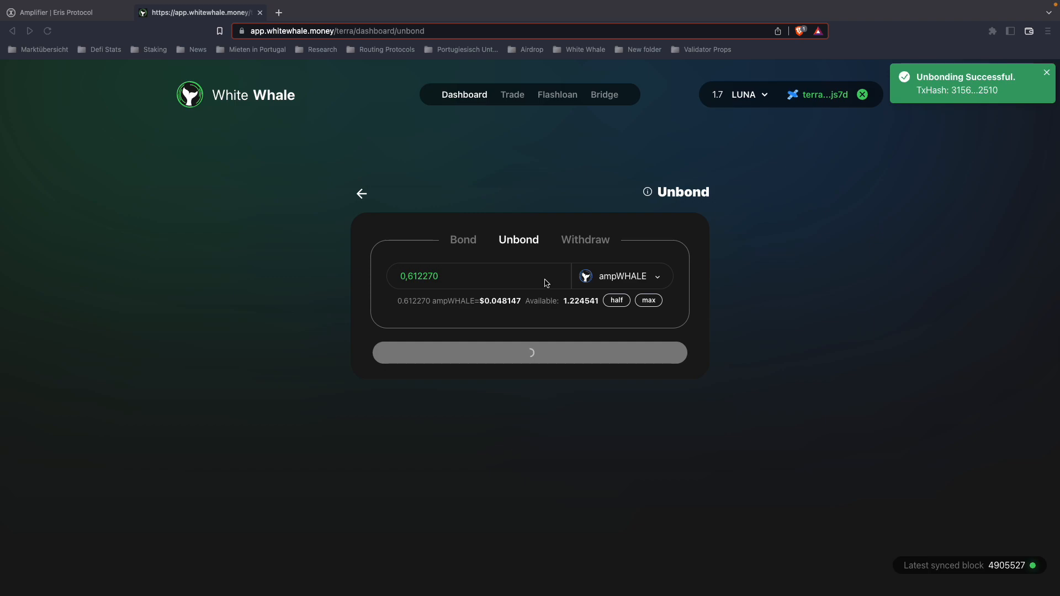
pyautogui.moveTo(511, 287)
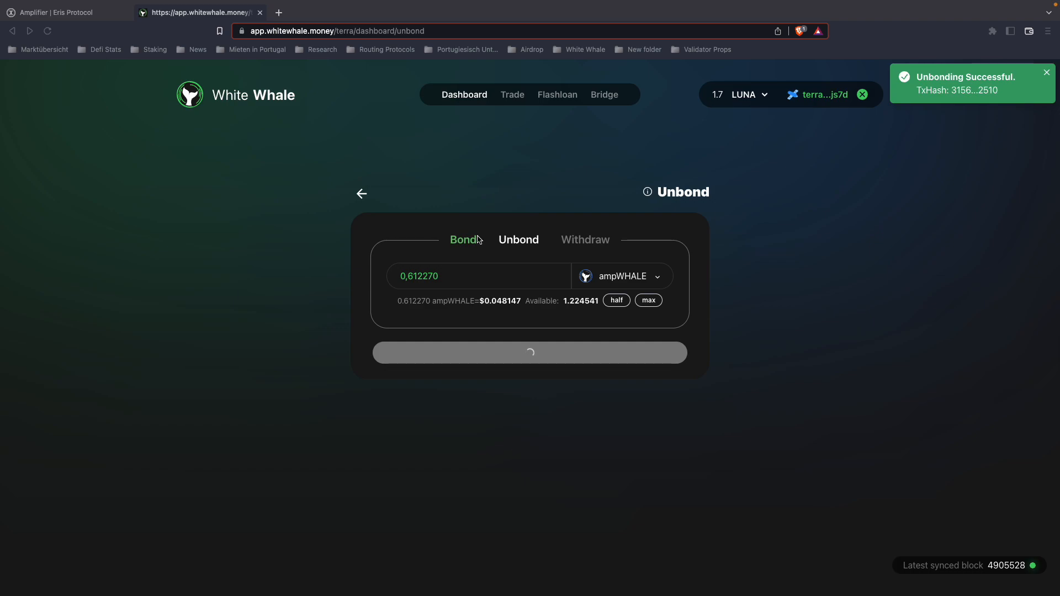
pyautogui.click(519, 239)
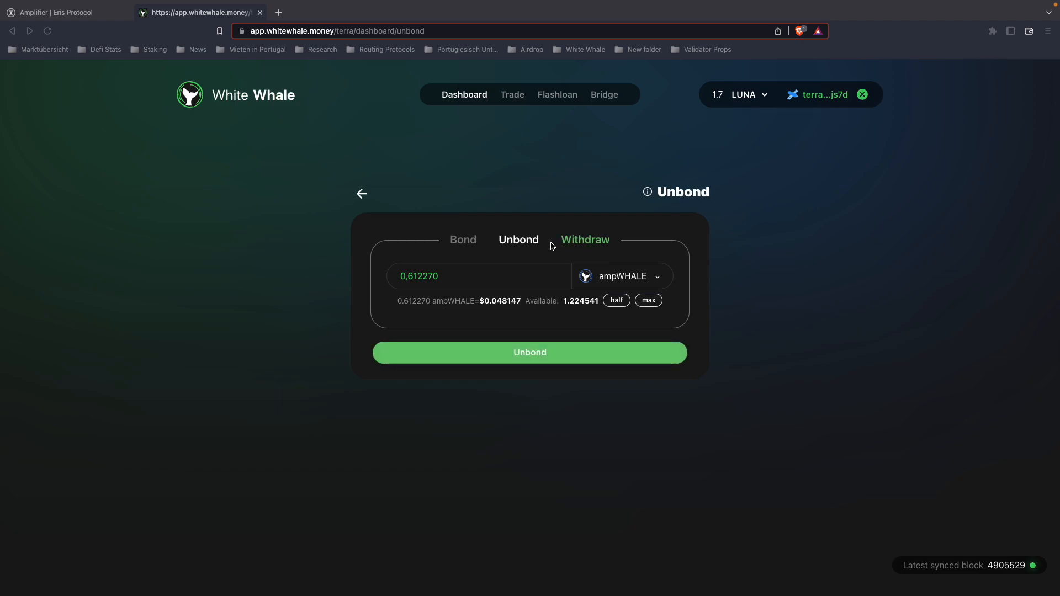
# Step: View the Withdraw tab listing 0.612 ampWHALE unbonding with about 13 days remaining
pyautogui.click(585, 239)
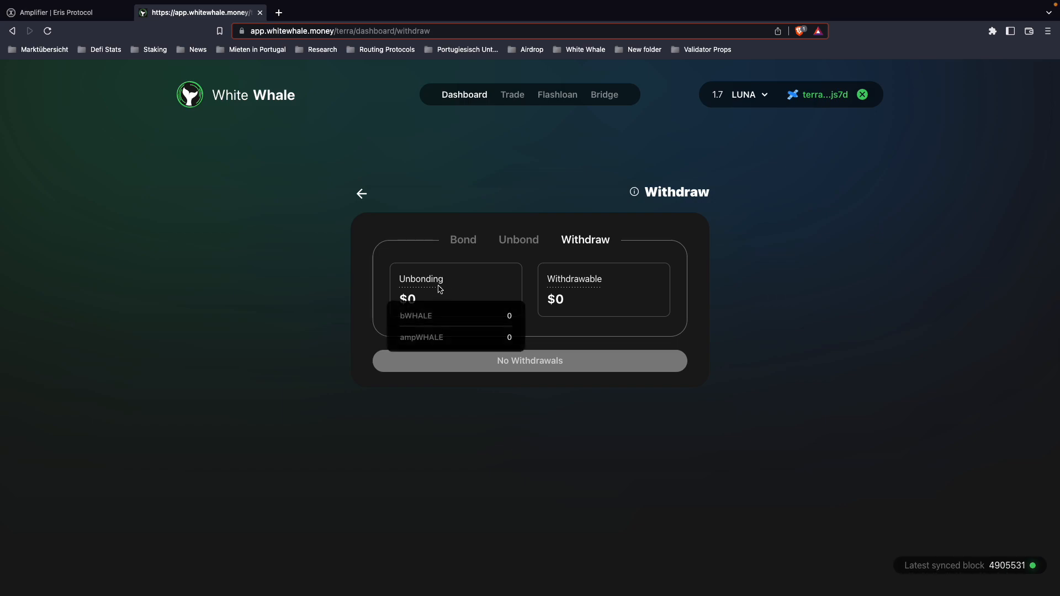
pyautogui.moveTo(604, 284)
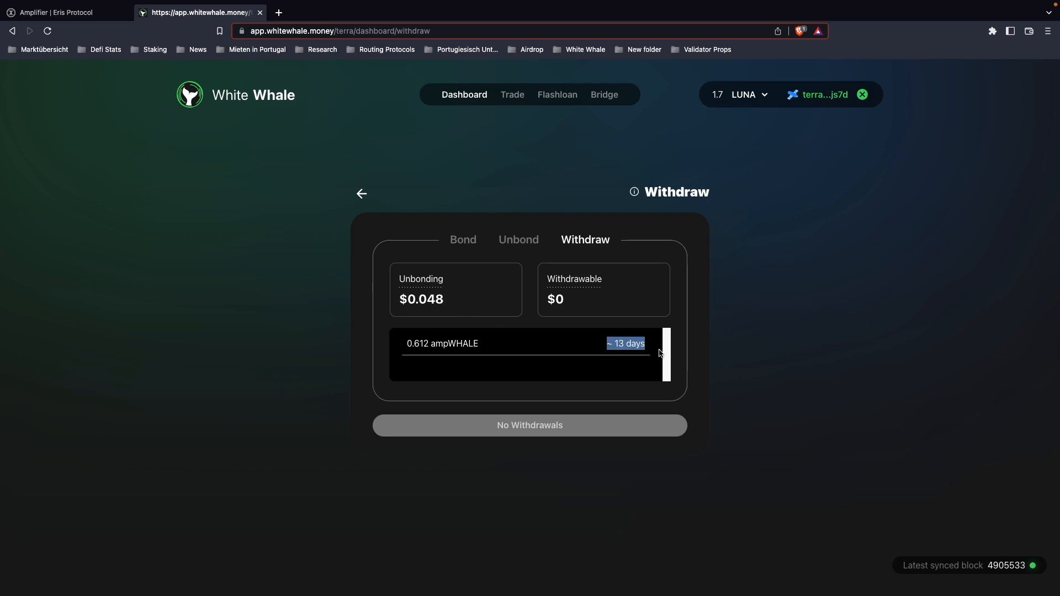
pyautogui.moveTo(636, 357)
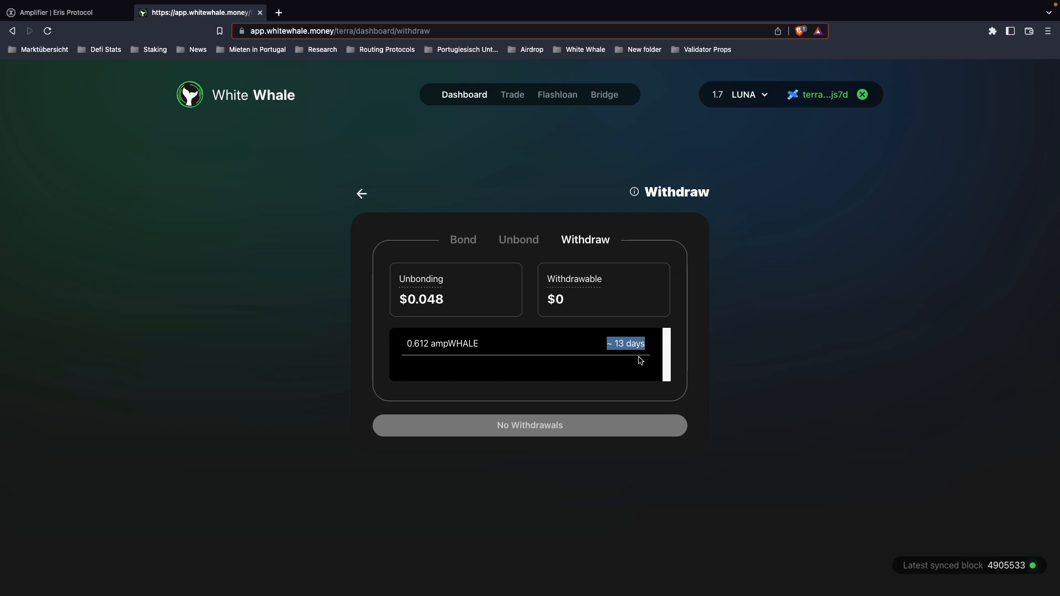
pyautogui.moveTo(612, 372)
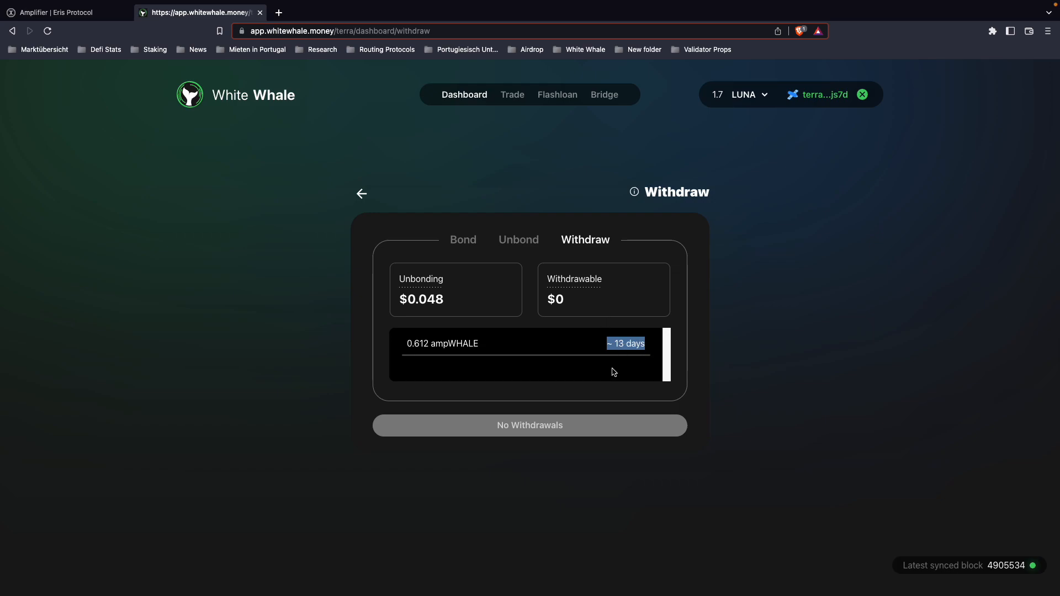
pyautogui.moveTo(435, 304)
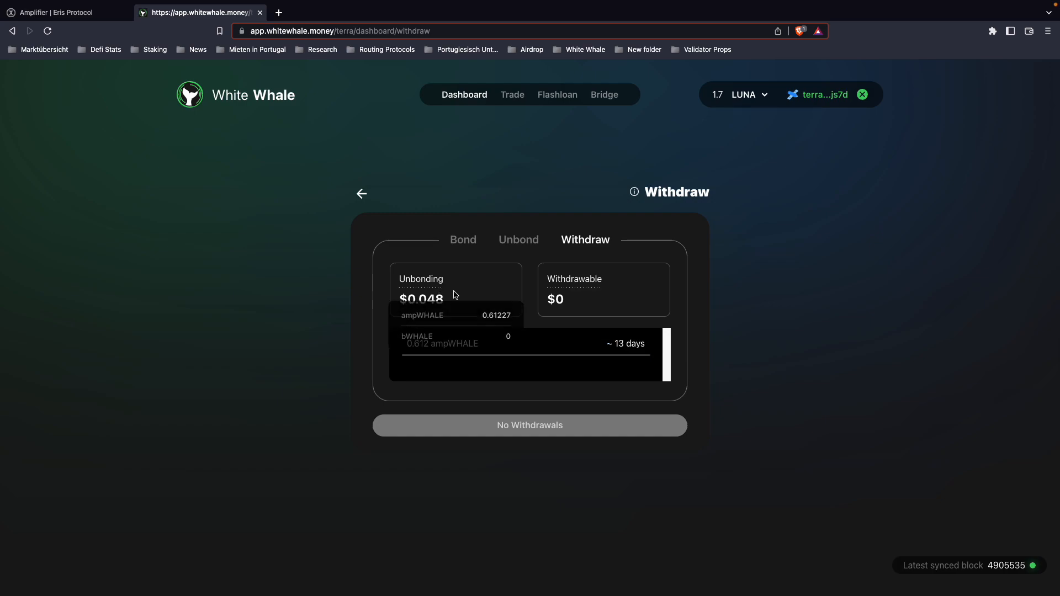
pyautogui.moveTo(484, 275)
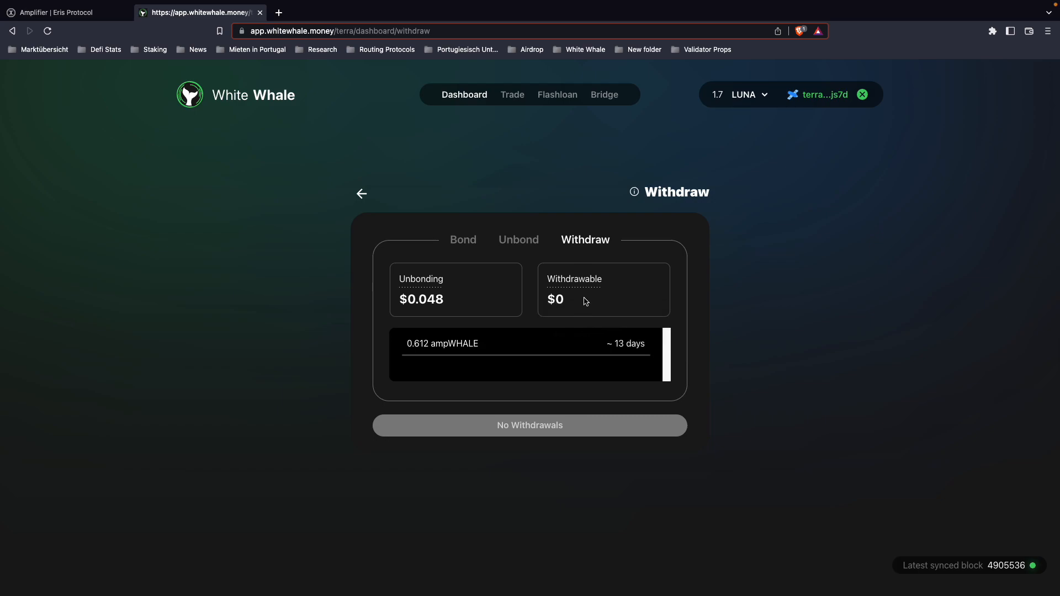
pyautogui.moveTo(953, 167)
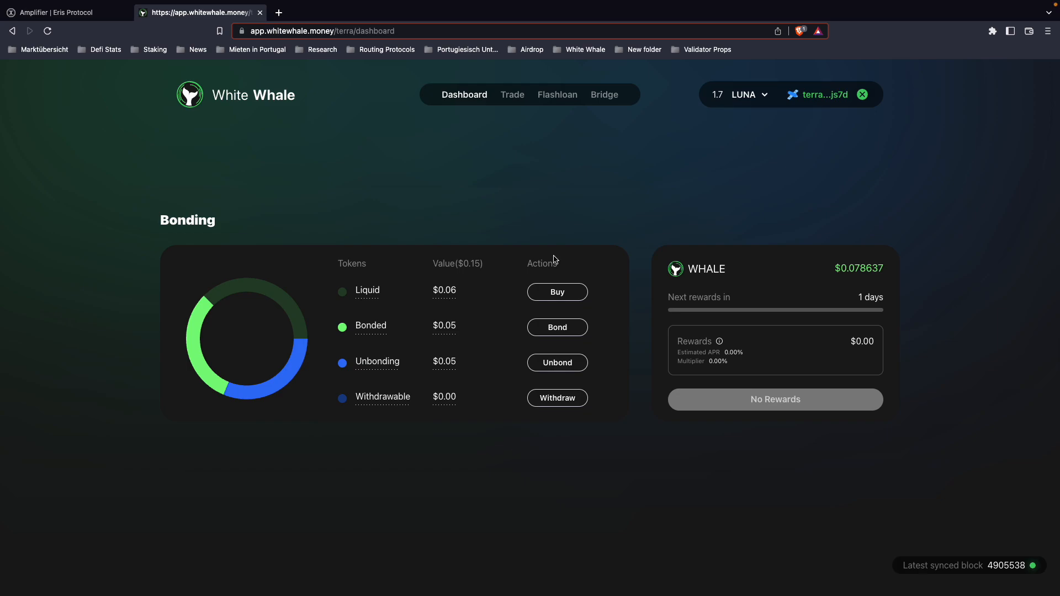
pyautogui.moveTo(622, 417)
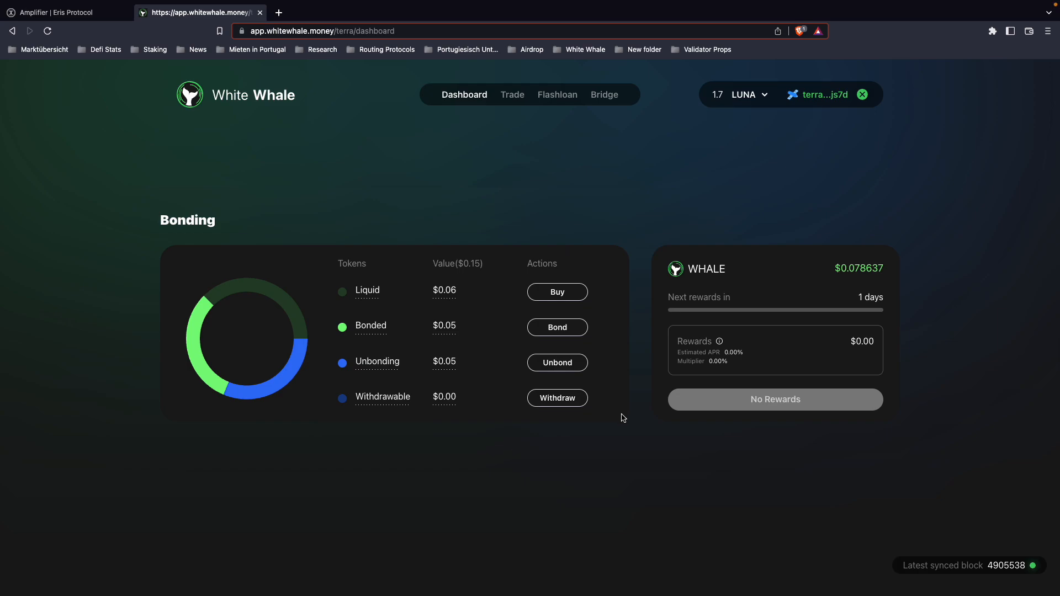
pyautogui.moveTo(619, 492)
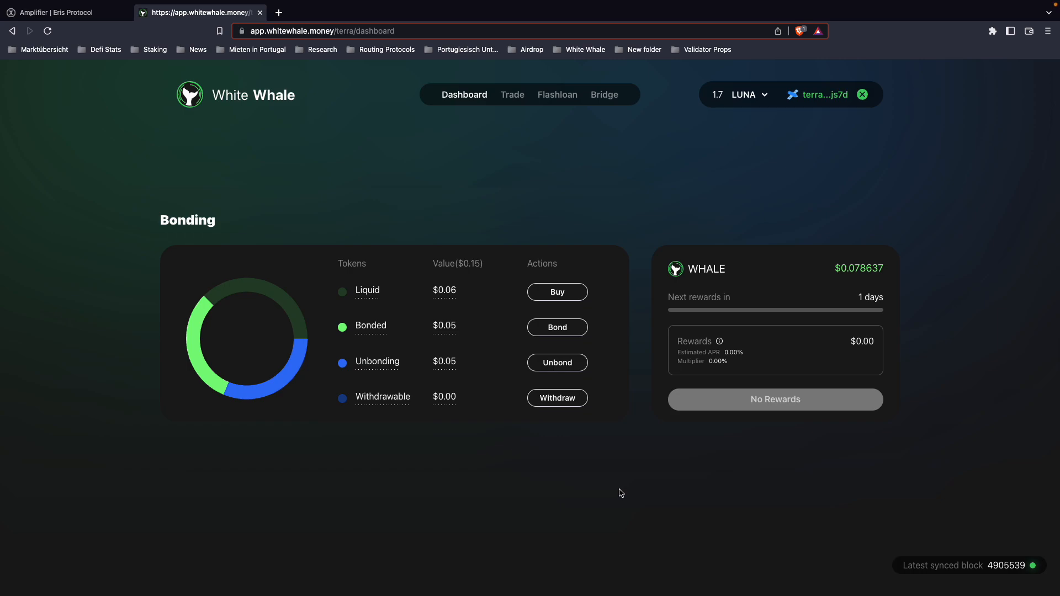
pyautogui.moveTo(550, 176)
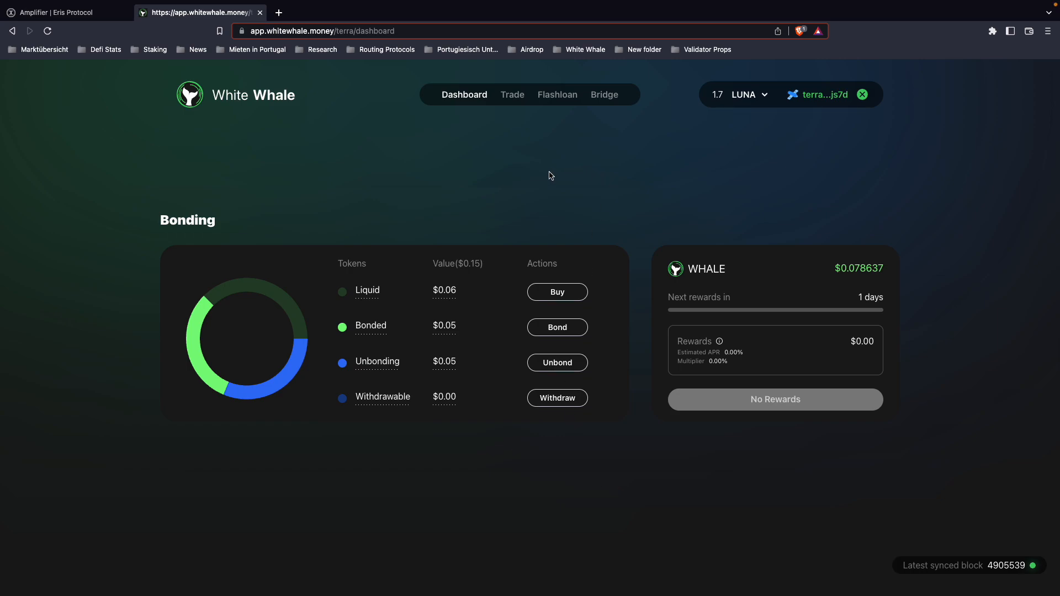
pyautogui.moveTo(539, 142)
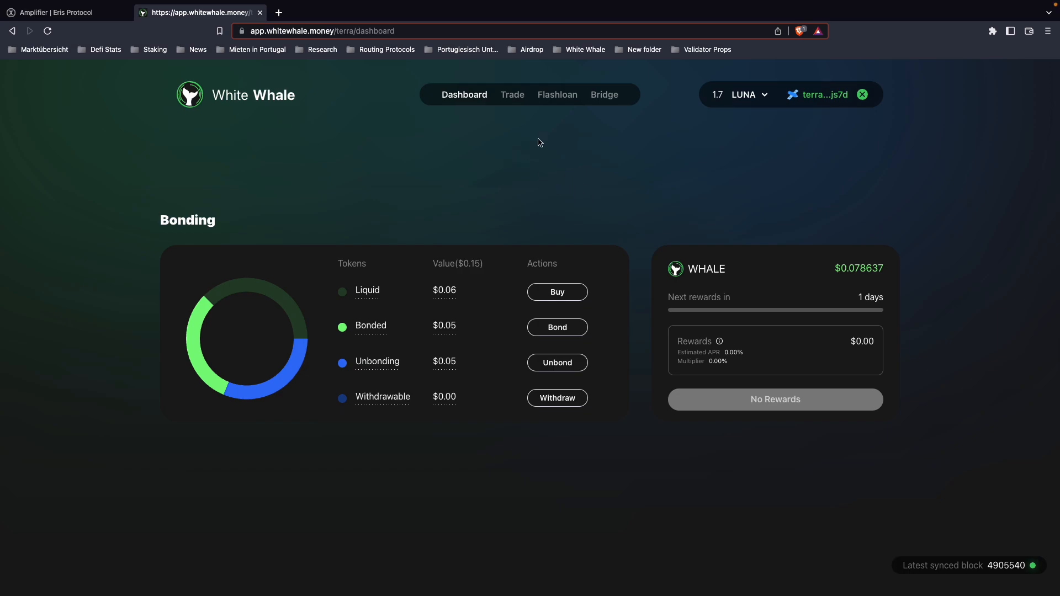
pyautogui.moveTo(736, 145)
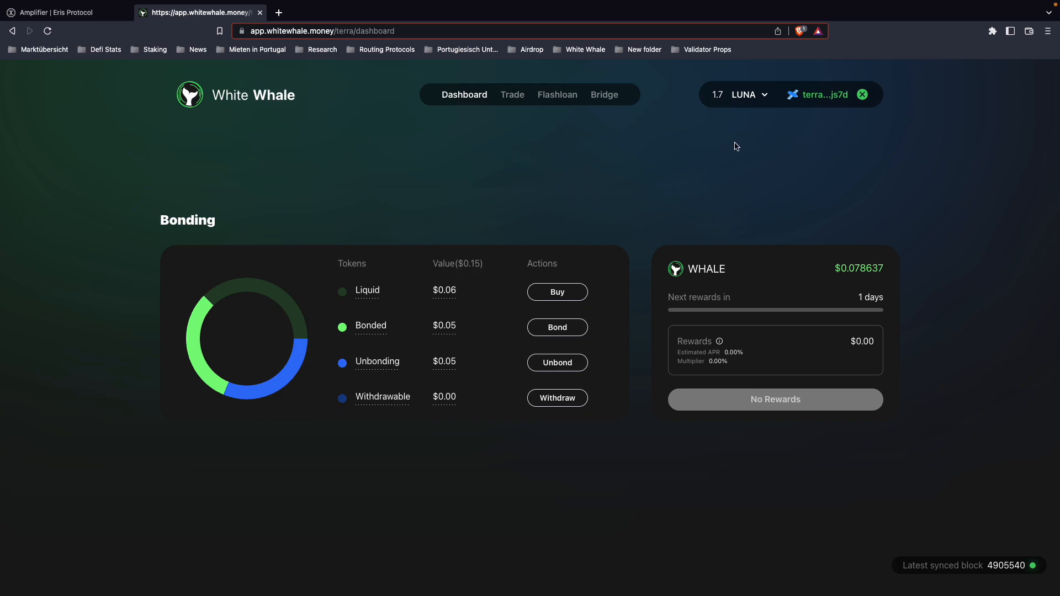
pyautogui.moveTo(886, 86)
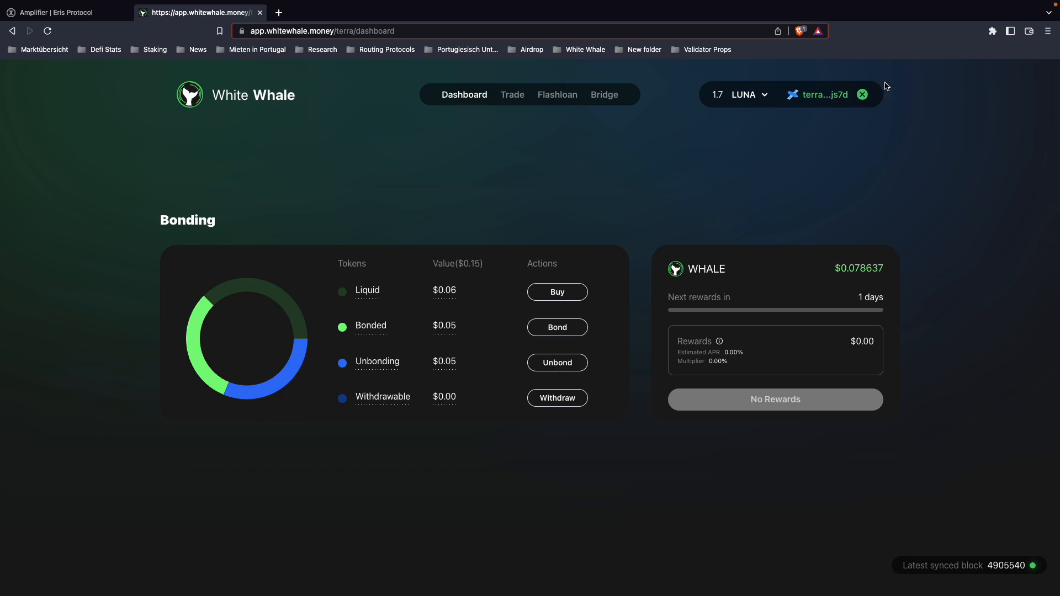